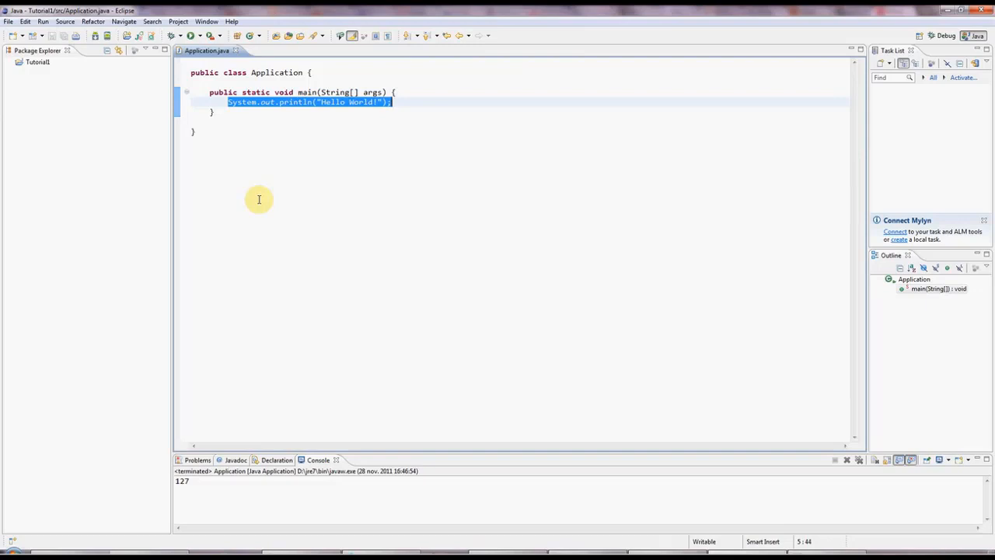
pyautogui.moveTo(251, 112)
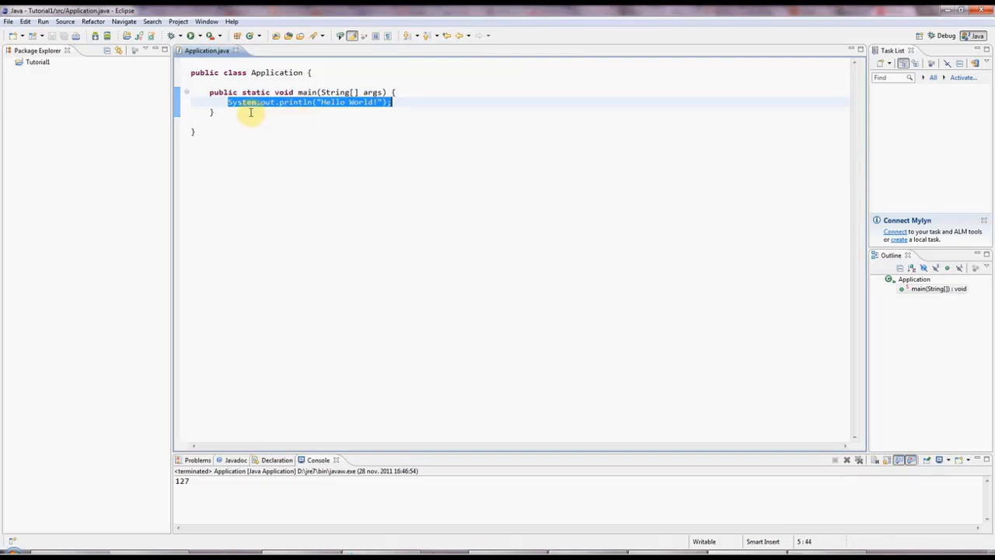
# - Delete the Hello World System.out.println line from main
pyautogui.click(212, 112)
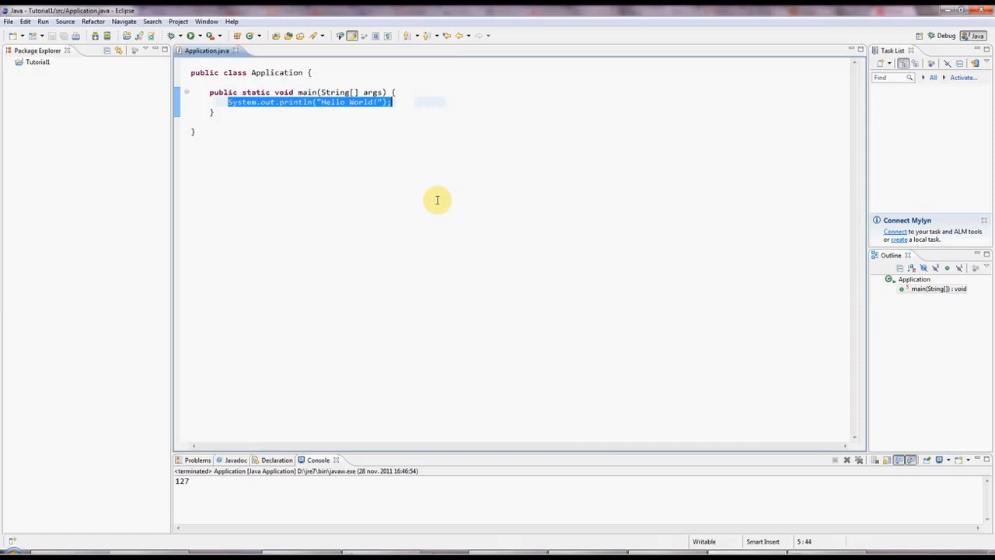
pyautogui.moveTo(324, 233)
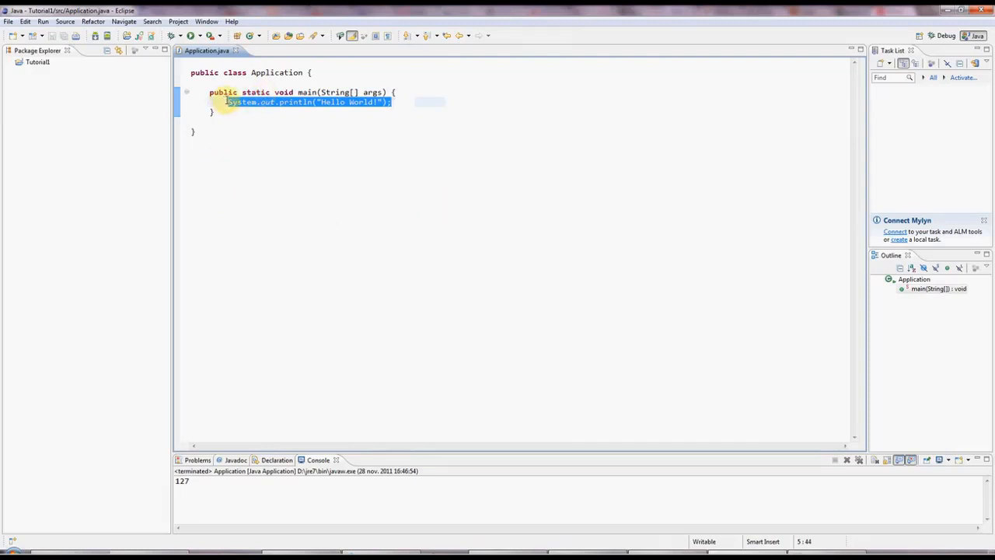
pyautogui.click(389, 138)
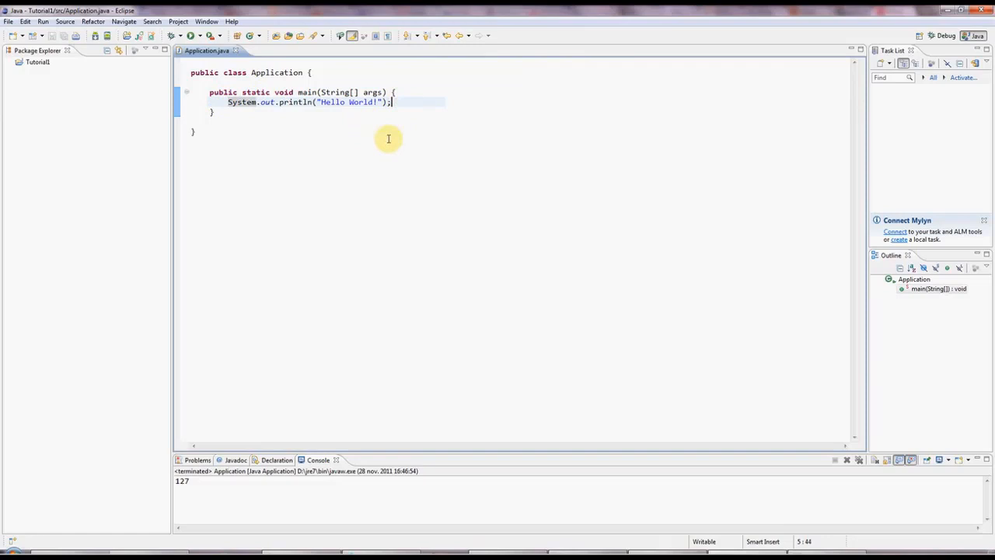
pyautogui.moveTo(240, 102)
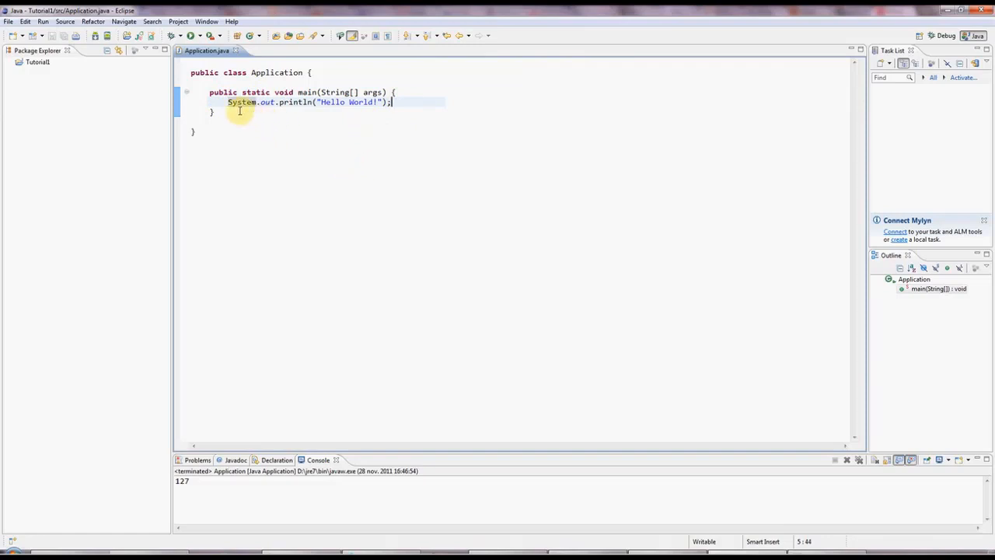
pyautogui.press('ctrl+a')
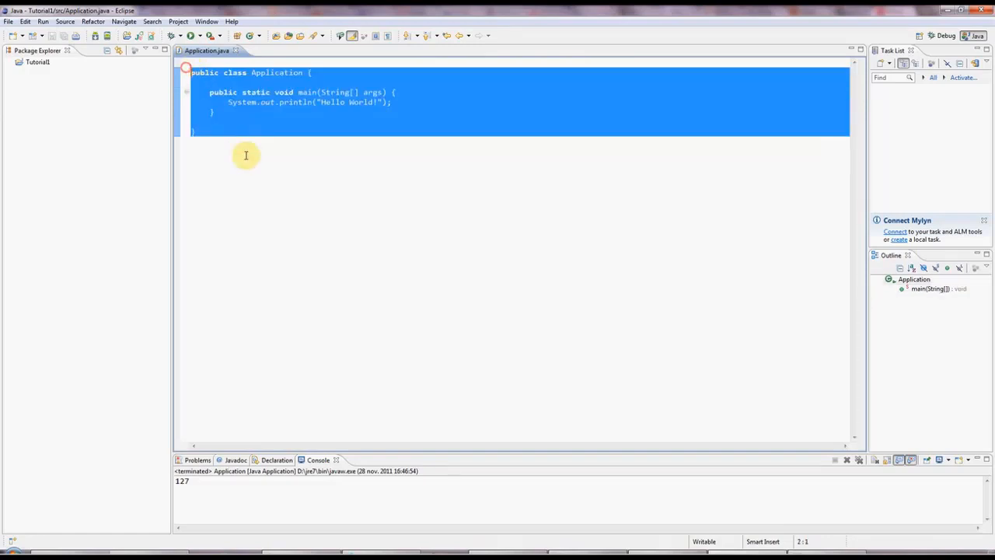
pyautogui.click(233, 102)
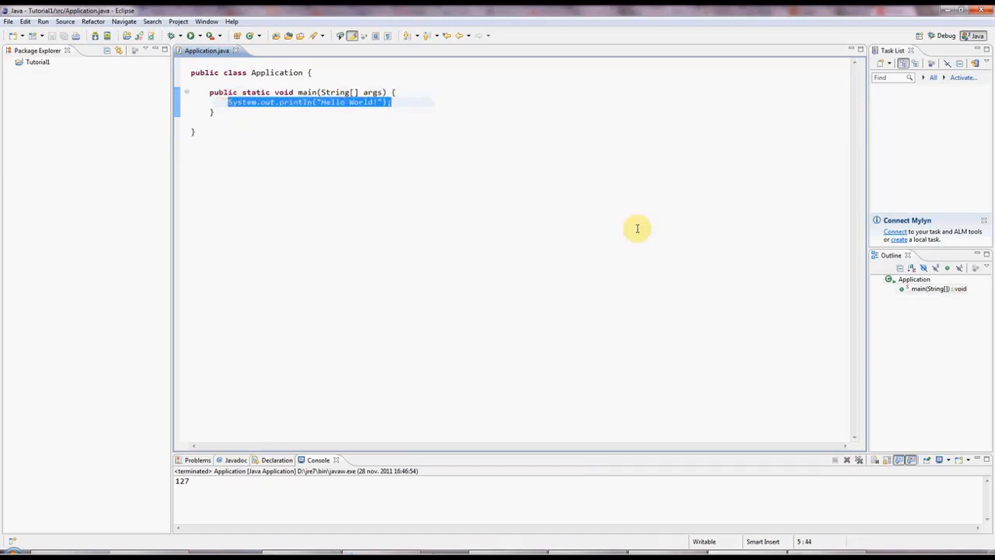
pyautogui.press('Delete')
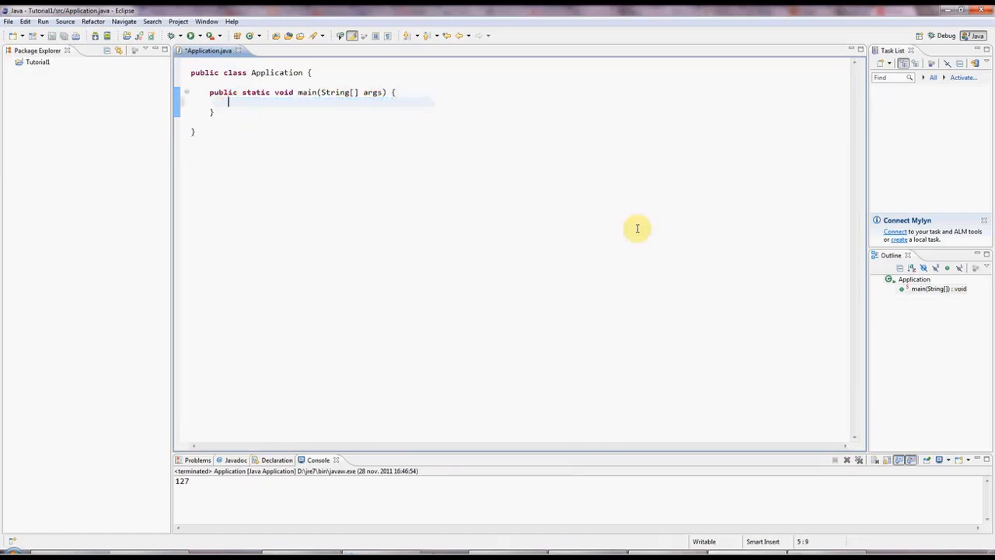
# - Type the declaration 'int myNumber;' inside main
pyautogui.write('int')
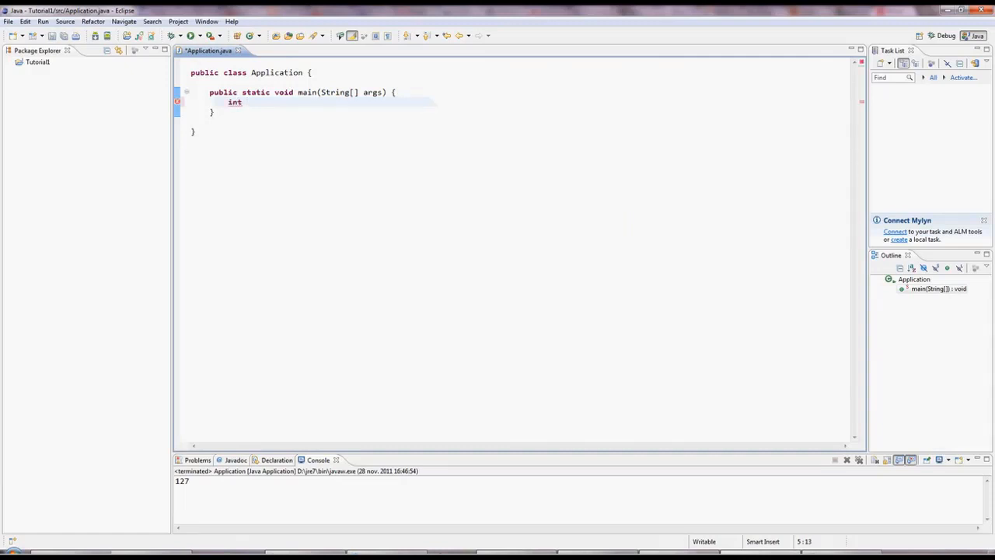
pyautogui.write('myNu')
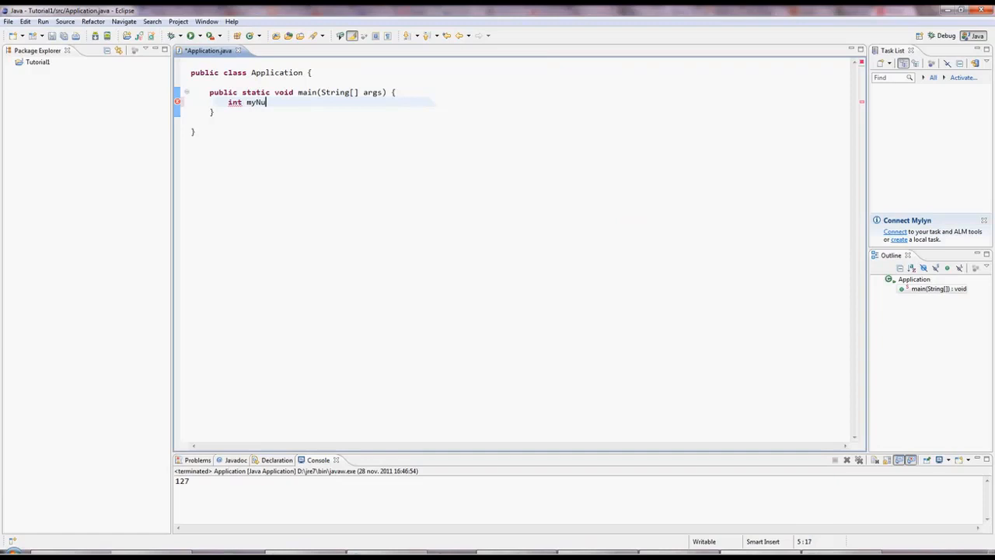
pyautogui.write('mber;')
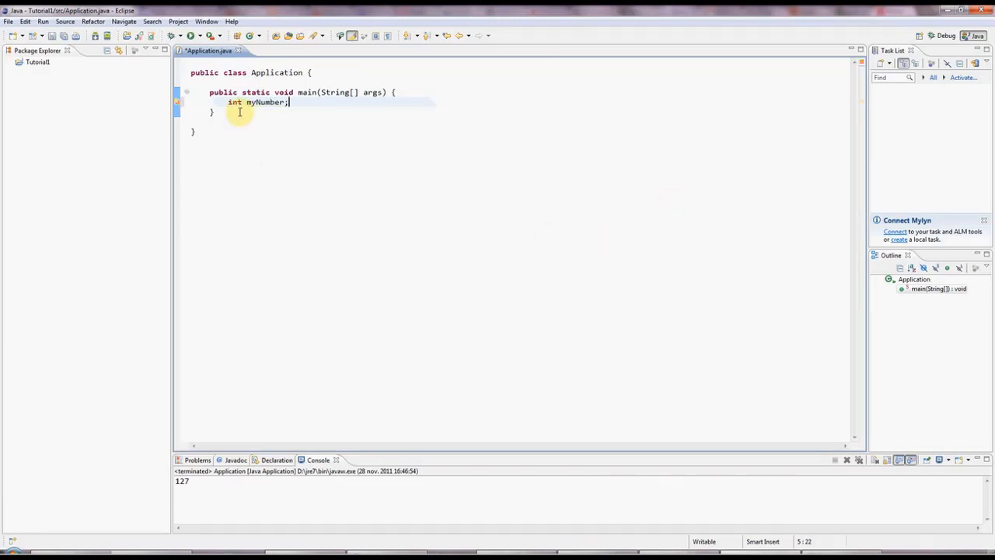
pyautogui.click(264, 102)
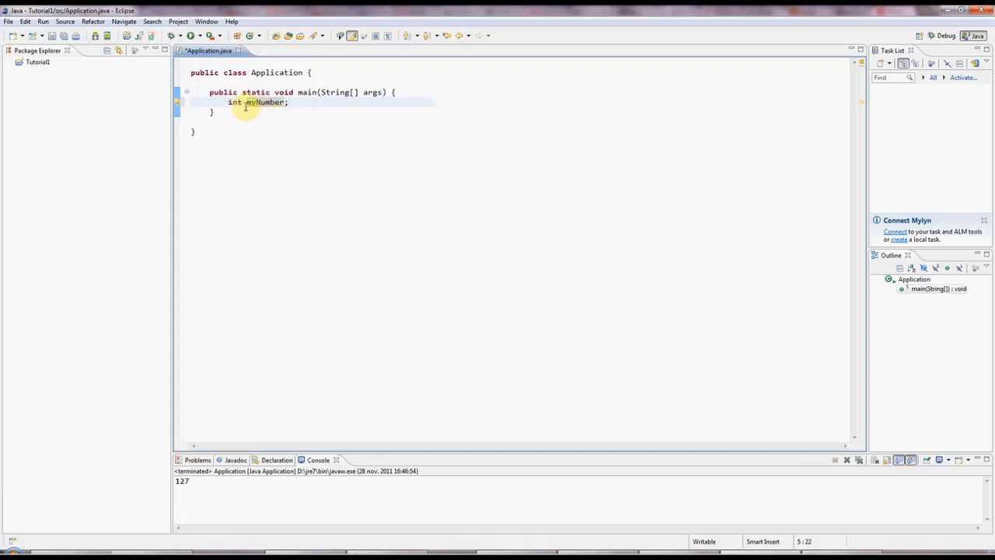
pyautogui.tripleClick(260, 102)
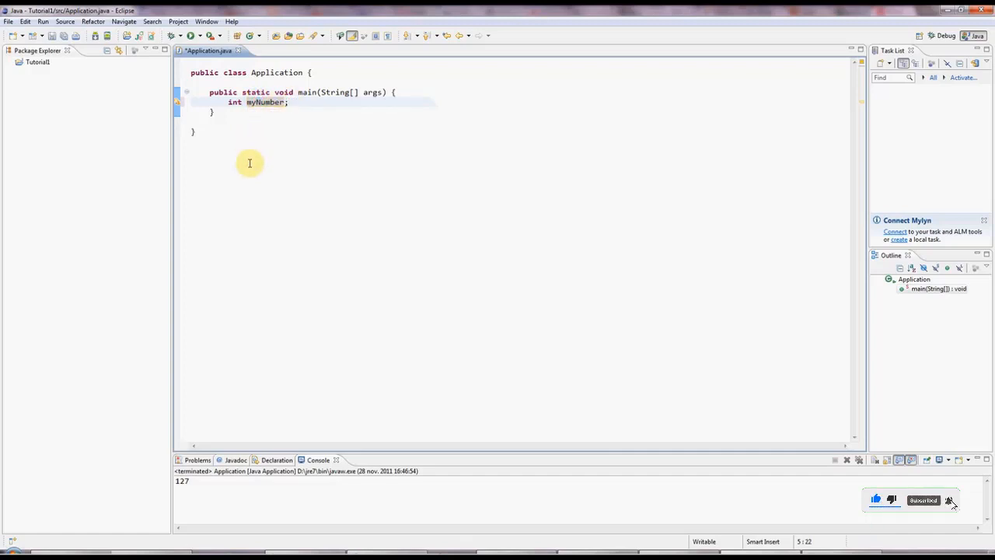
pyautogui.moveTo(294, 102)
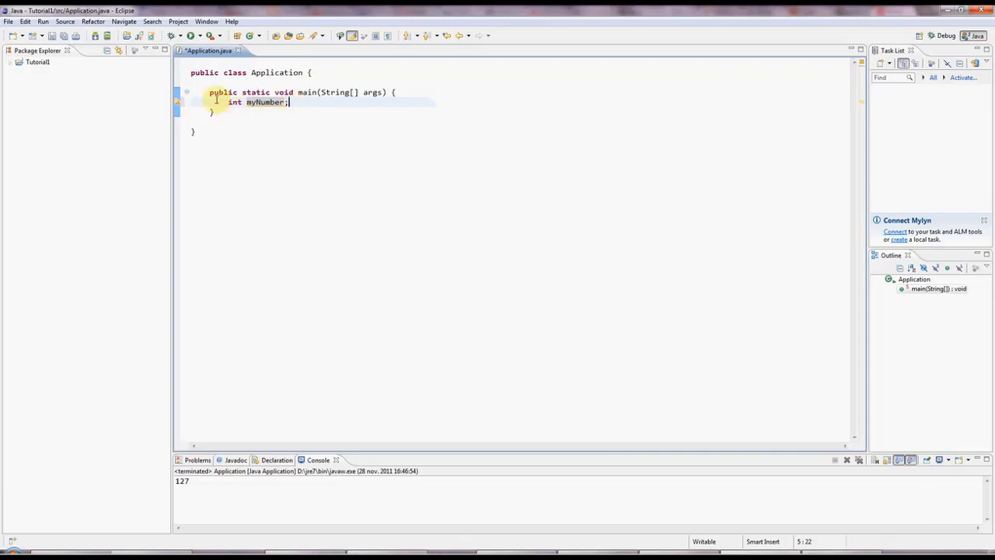
pyautogui.doubleClick(268, 102)
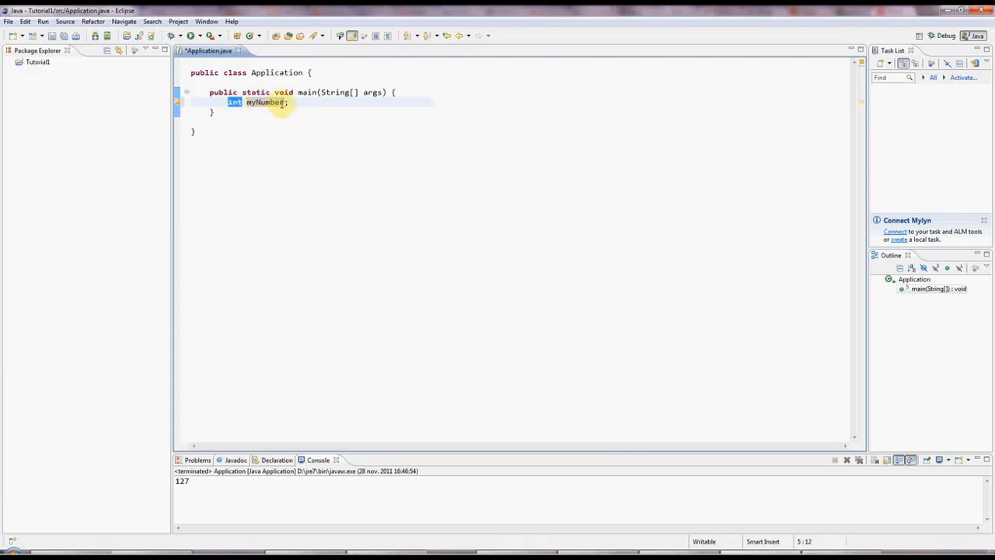
pyautogui.doubleClick(264, 101)
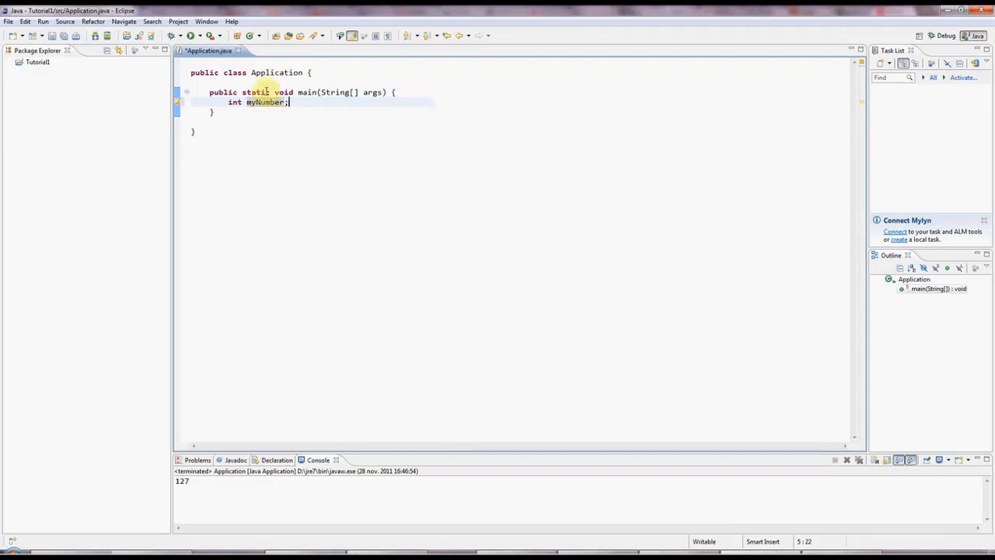
pyautogui.doubleClick(266, 102)
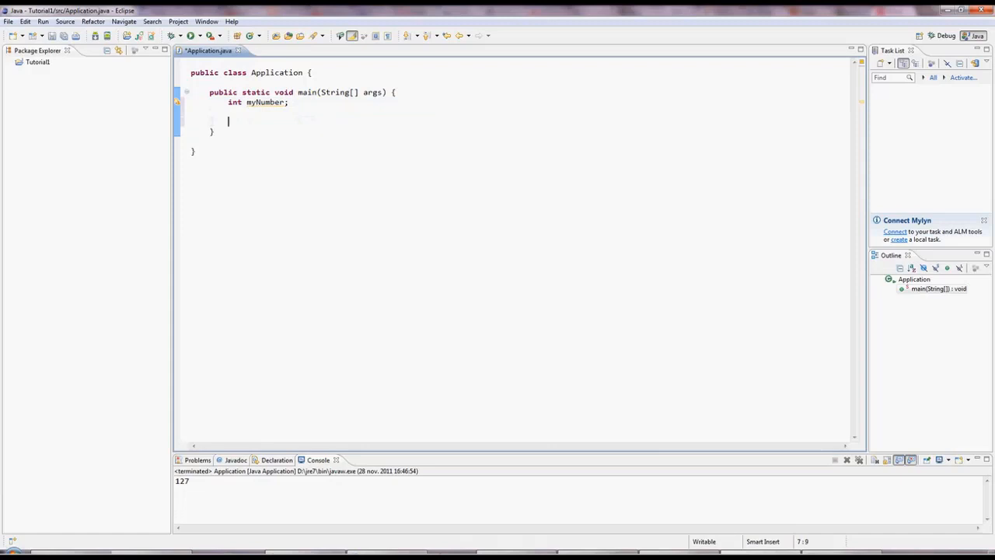
# - Assign the value 88 to myNumber with 'myNumber = 88;'
pyautogui.write('myN')
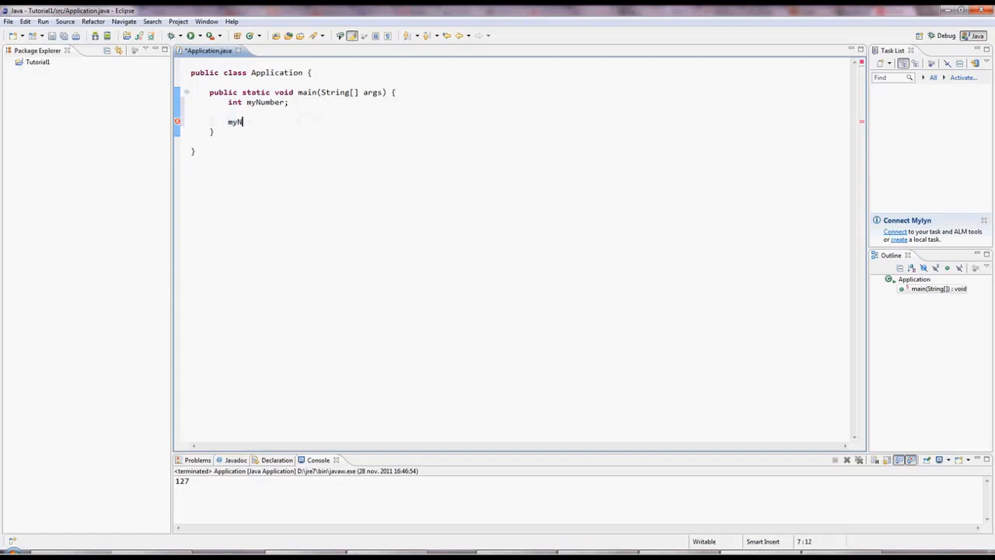
pyautogui.write('Number =')
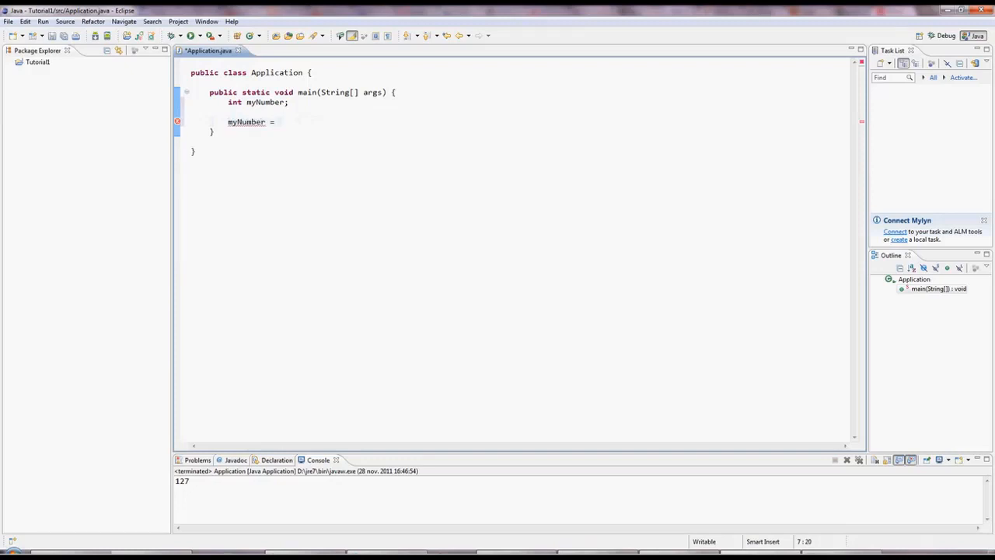
pyautogui.write('88;')
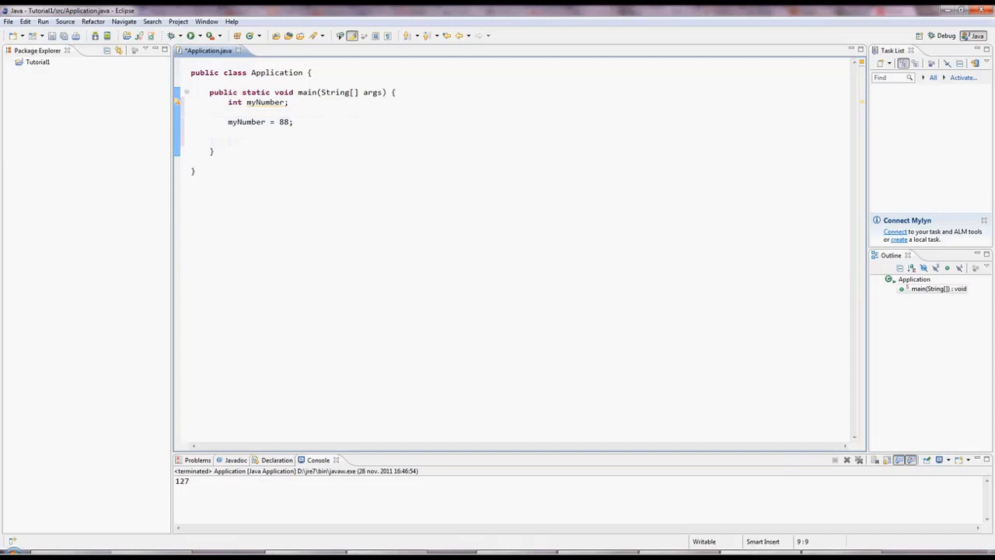
# - Add System.out.println(myNumber) via sysout and run the program, printing 88
pyautogui.write('sysout')
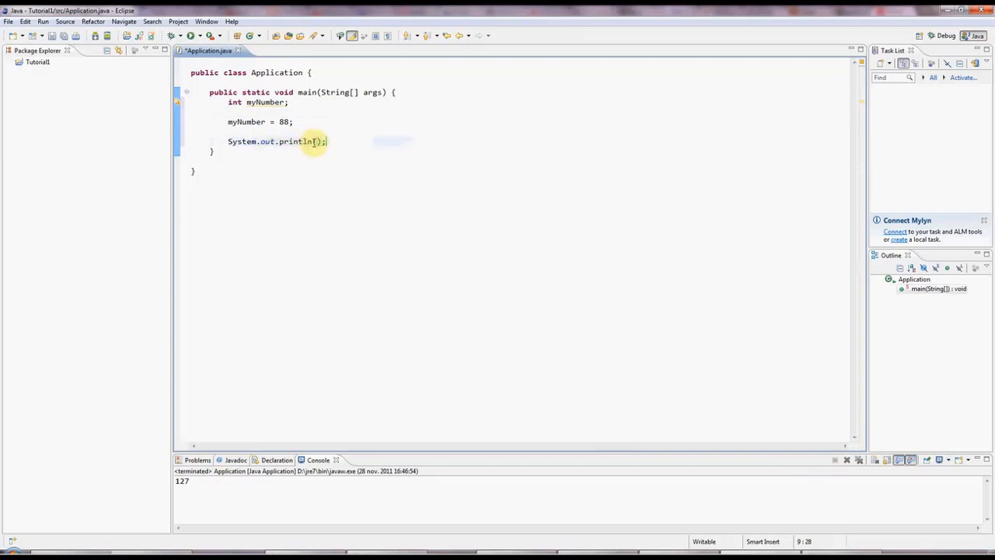
pyautogui.write('myNumber')
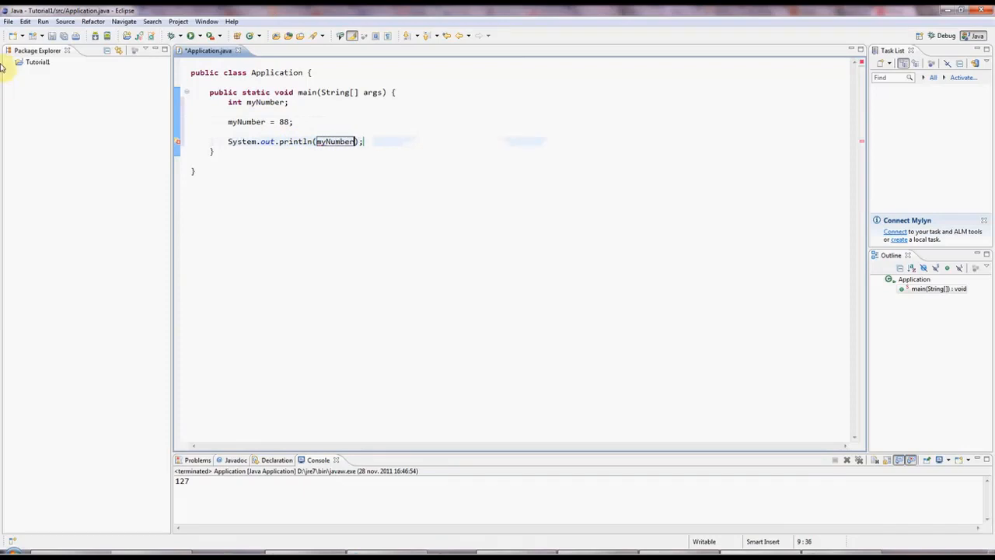
pyautogui.moveTo(190, 36)
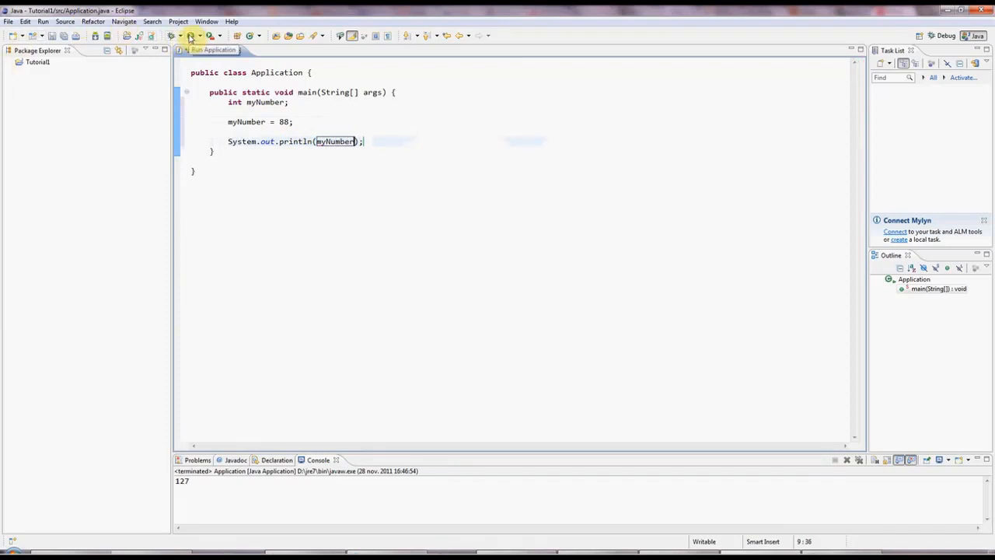
pyautogui.click(171, 36)
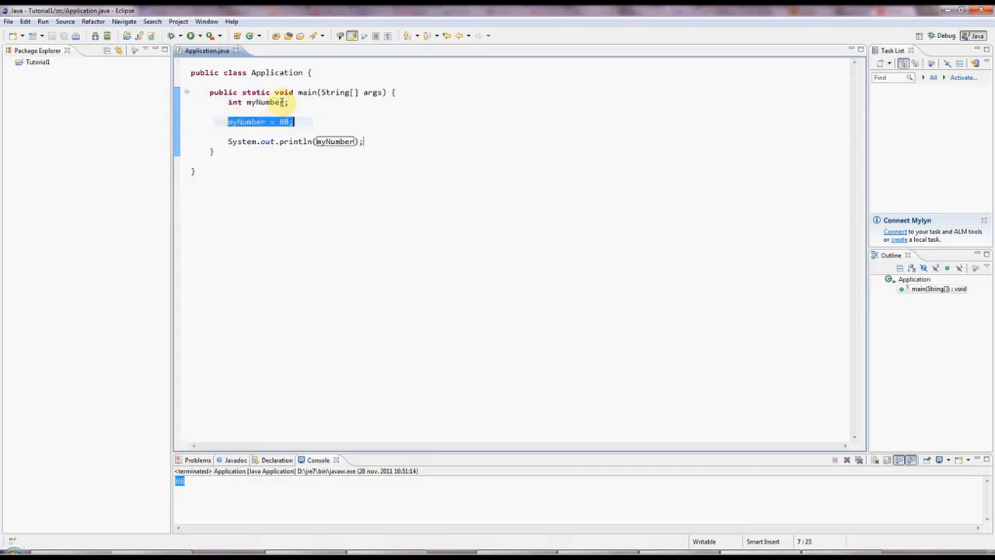
# - Change the declaration to 'int myNumber = 88;' and rerun the program
pyautogui.click(284, 102)
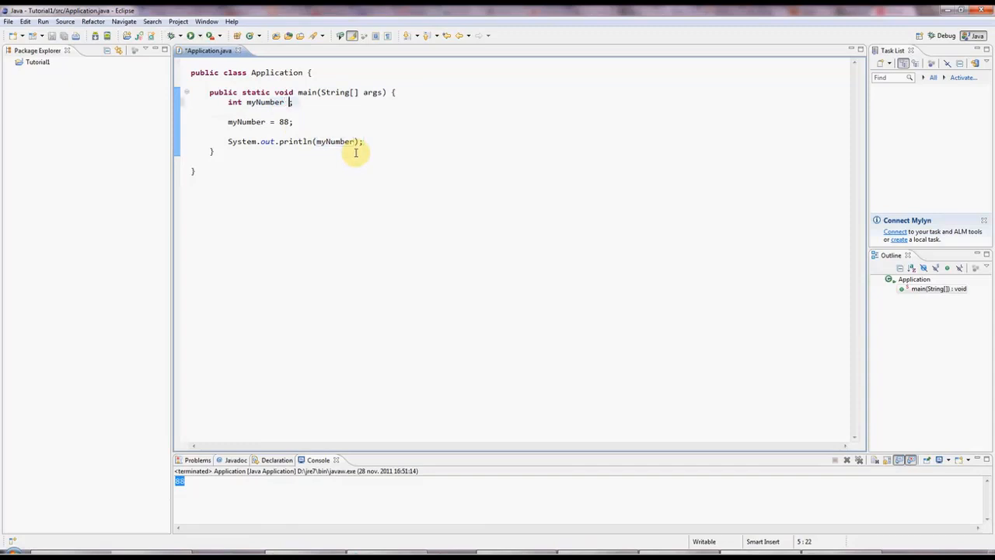
pyautogui.moveTo(360, 108)
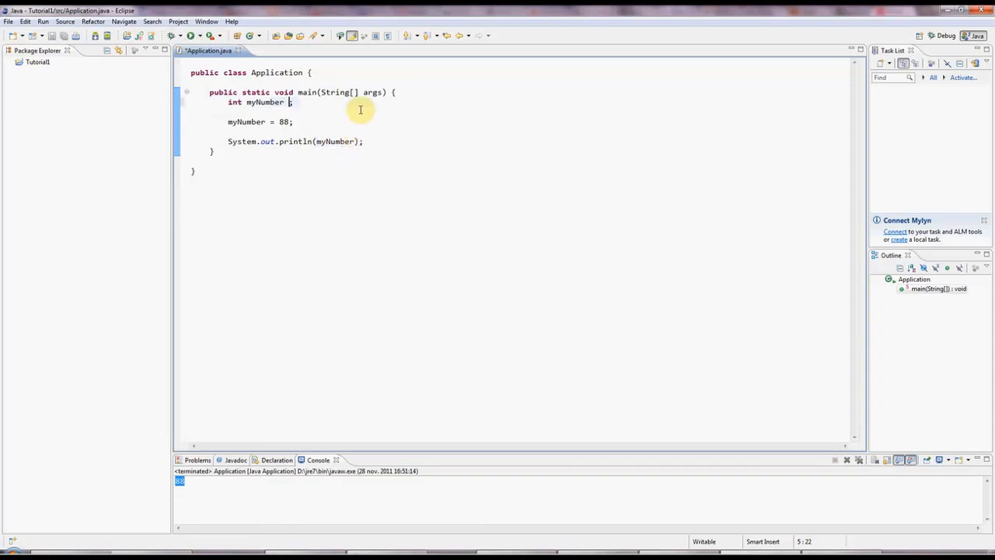
pyautogui.write('= 88')
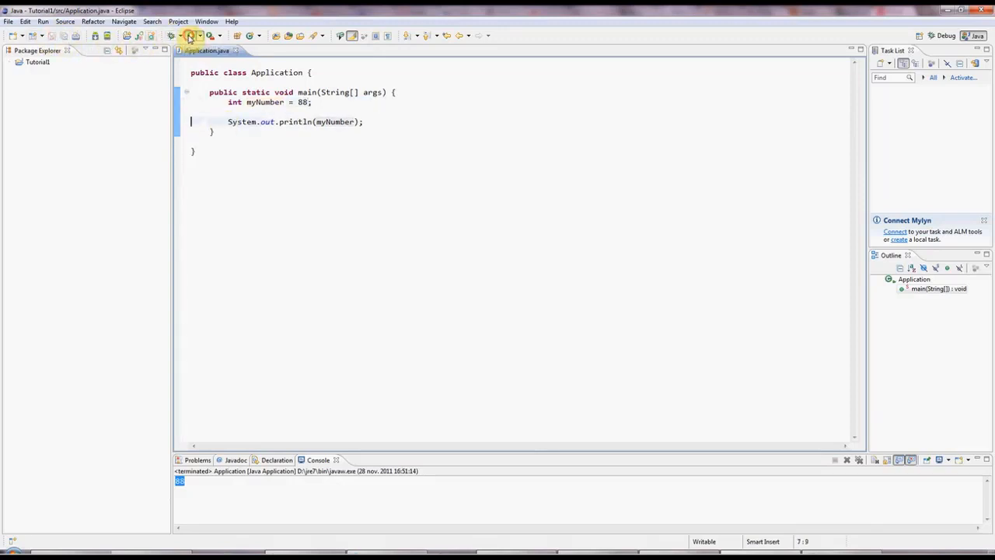
pyautogui.click(171, 35)
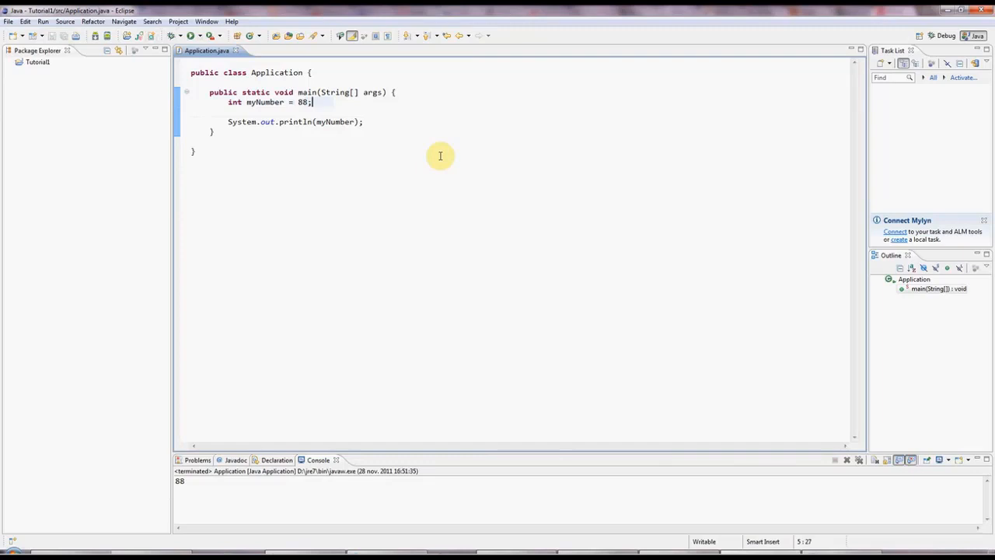
pyautogui.press('Return')
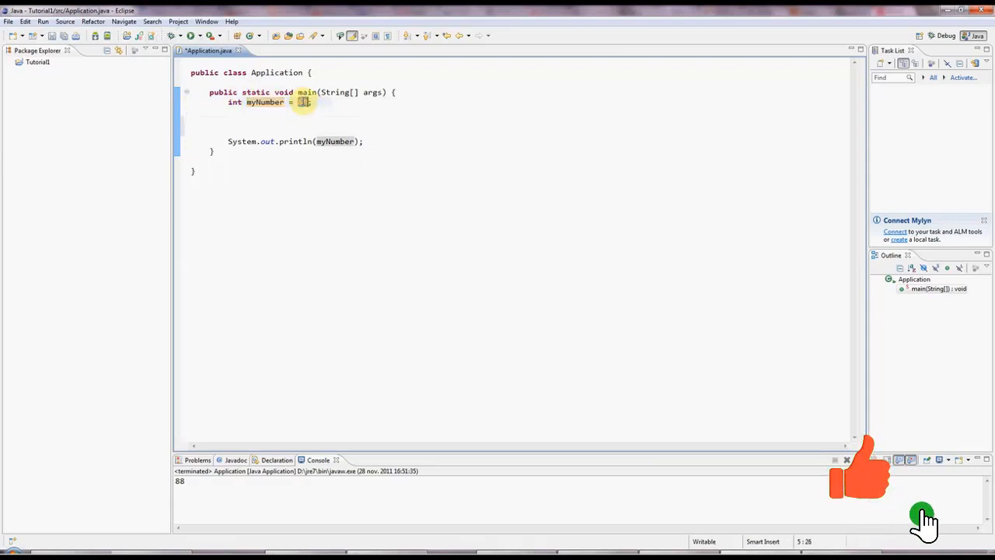
pyautogui.doubleClick(234, 102)
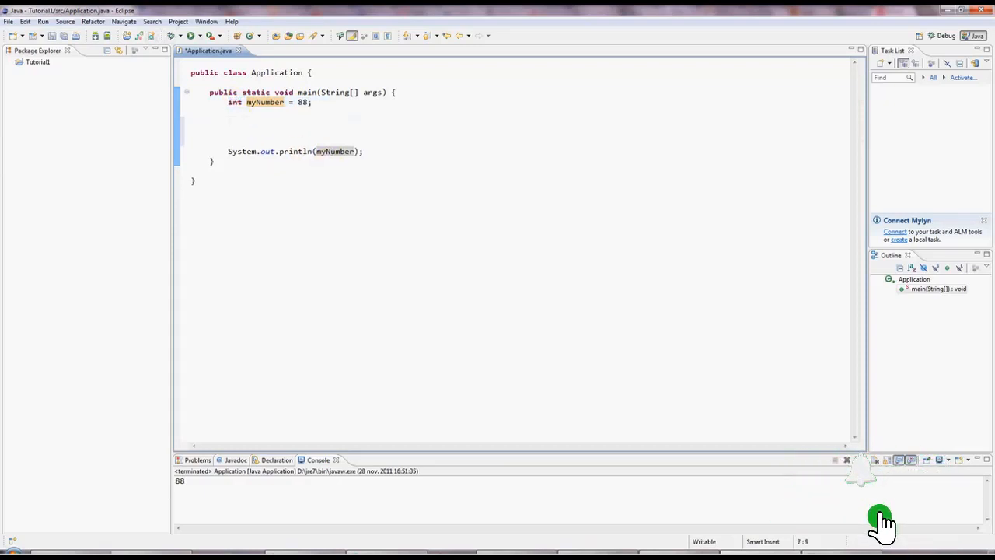
# - Declare 'short myShort = 847;' and print myShort with sysout
pyautogui.write('short m')
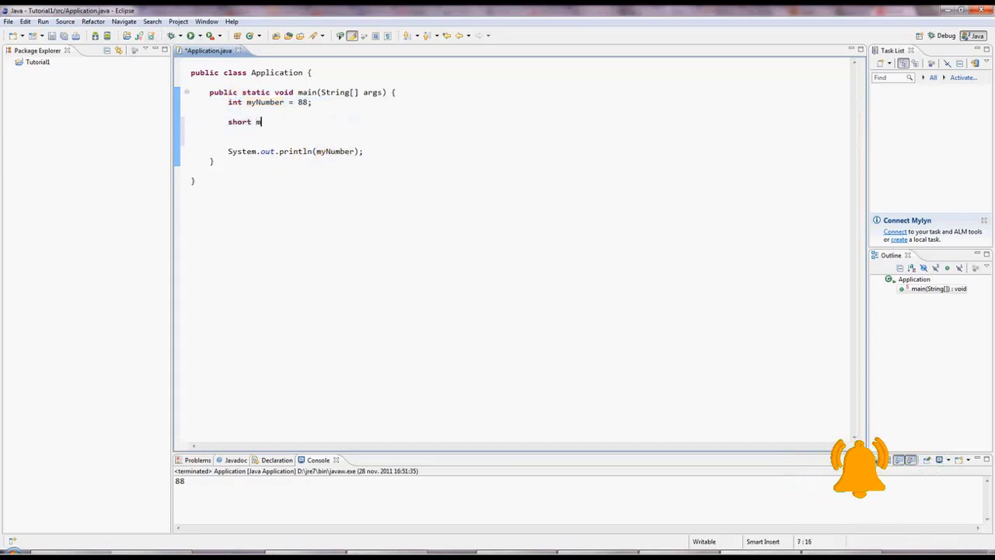
pyautogui.write('yShort')
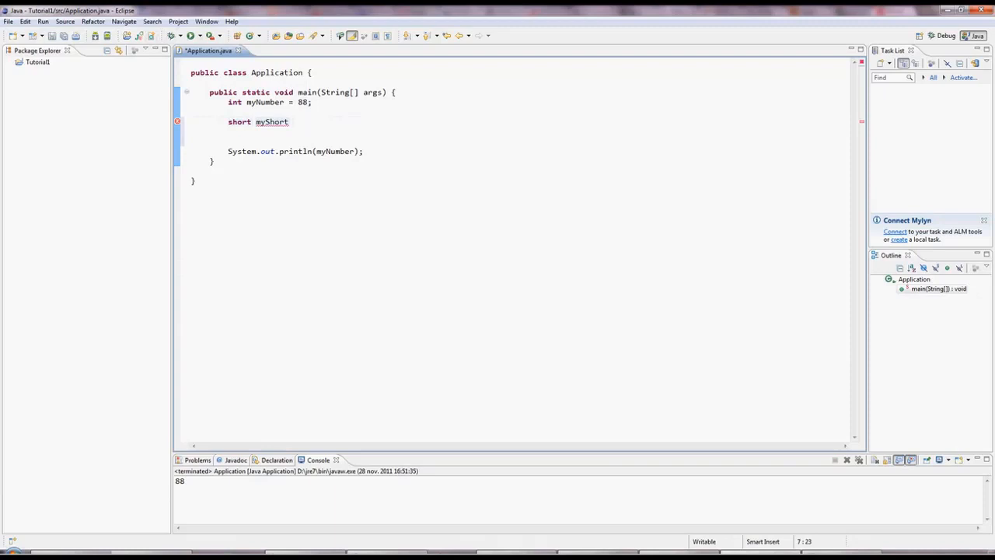
pyautogui.write('=')
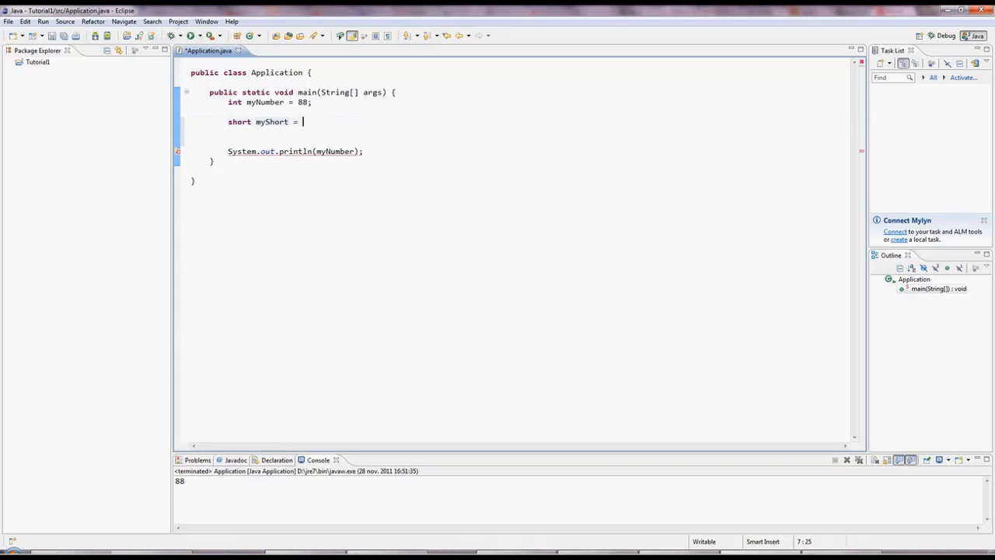
pyautogui.write('847')
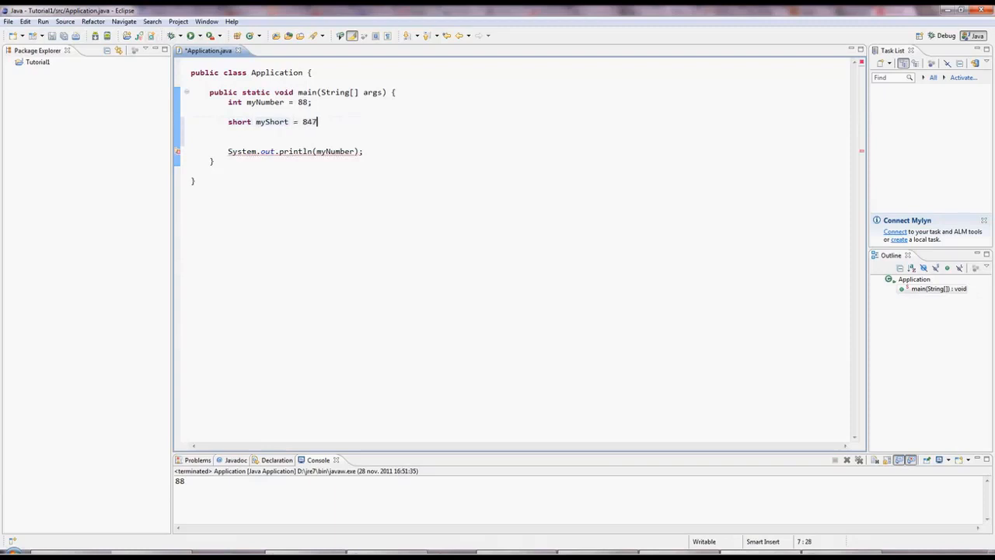
pyautogui.write(';')
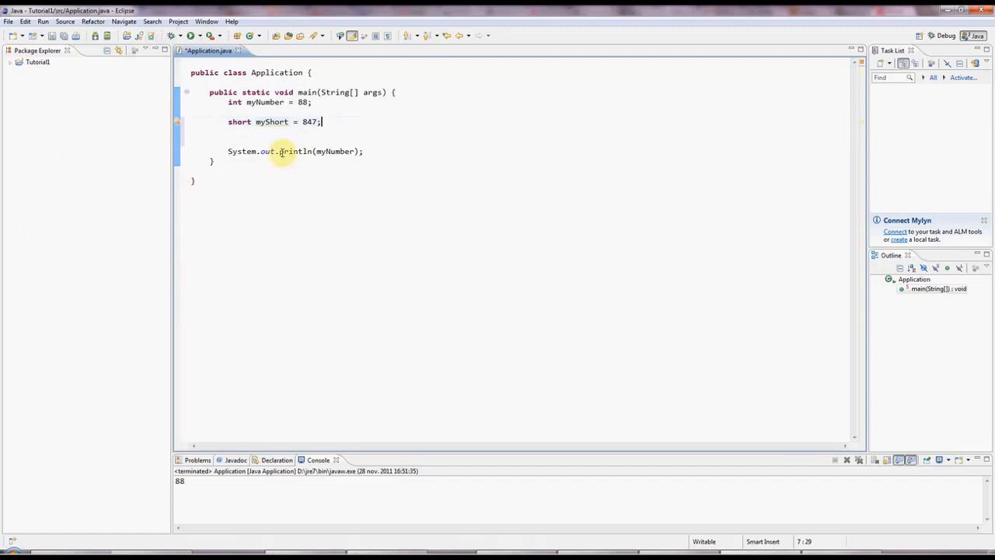
pyautogui.moveTo(461, 216)
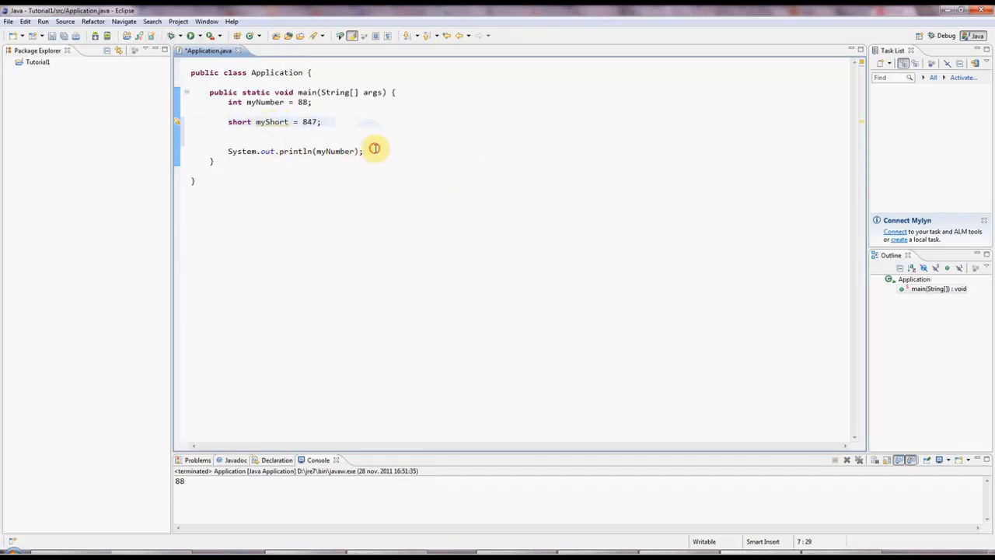
pyautogui.write('sysout')
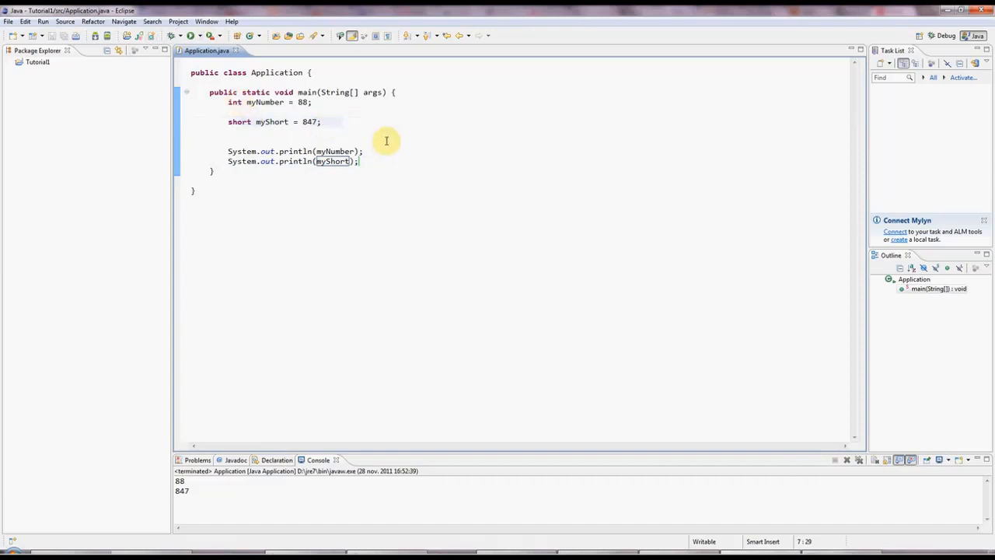
pyautogui.write('long')
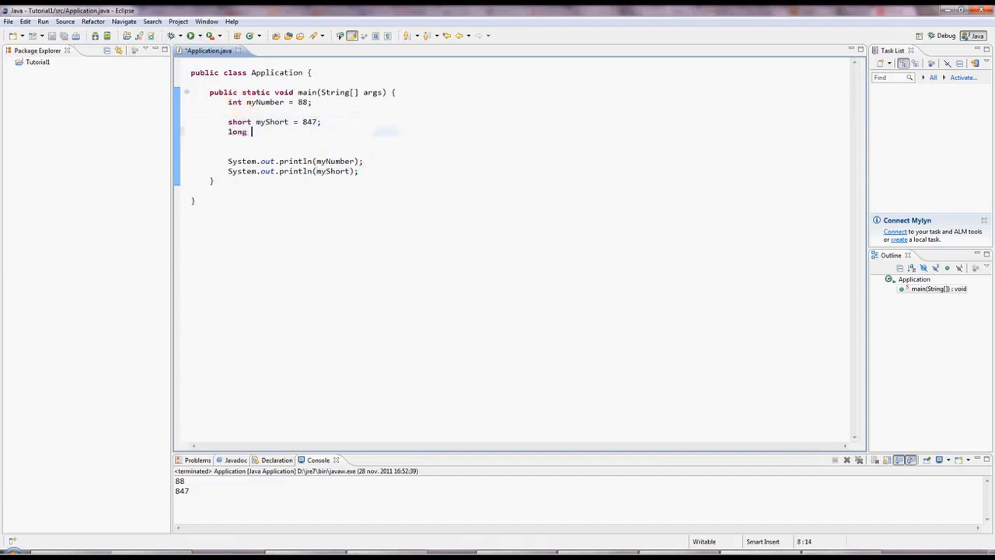
# - Declare 'long myLong = 9797;', print it, and run to show 88, 847, 9797
pyautogui.write('myLong')
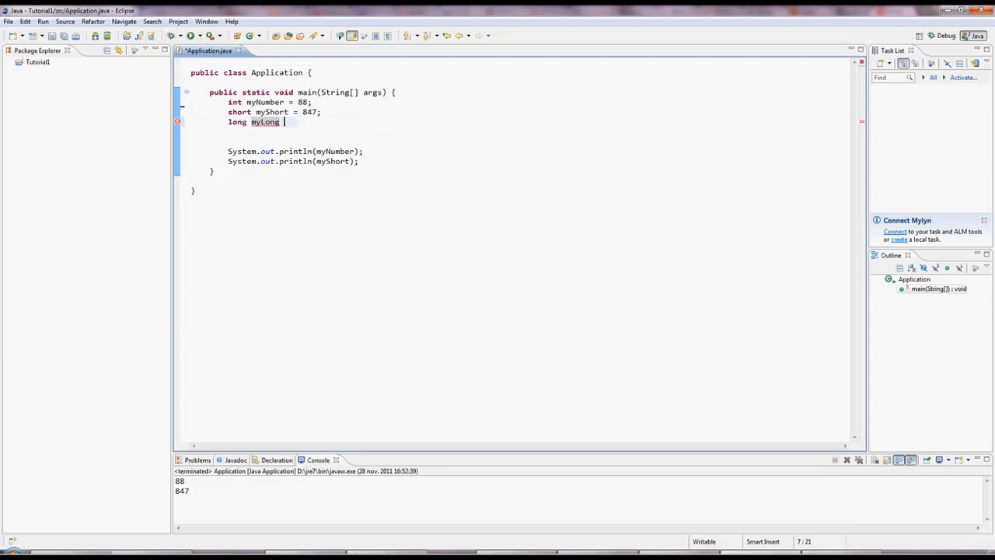
pyautogui.write('= 9797;')
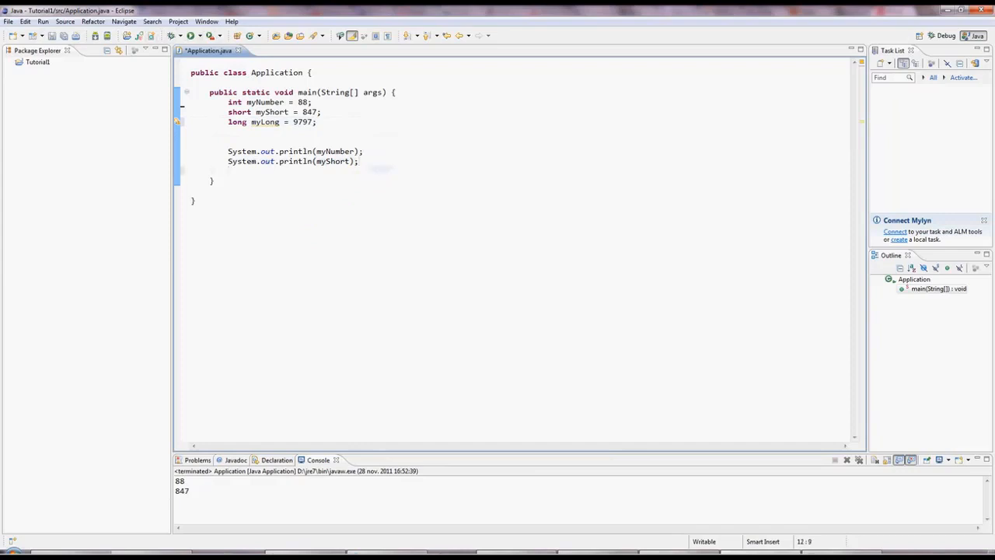
pyautogui.write('sysout')
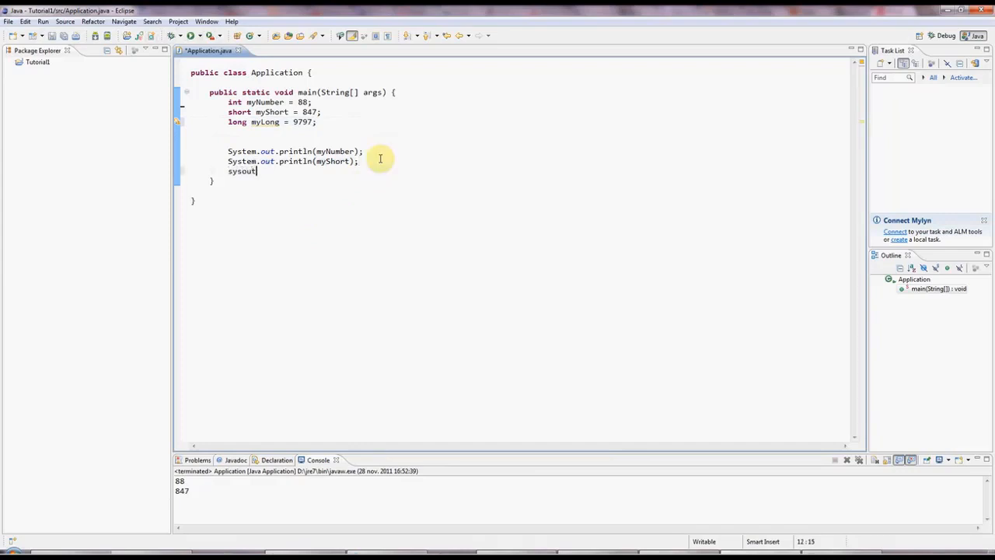
pyautogui.write('System.out.println(myLong);')
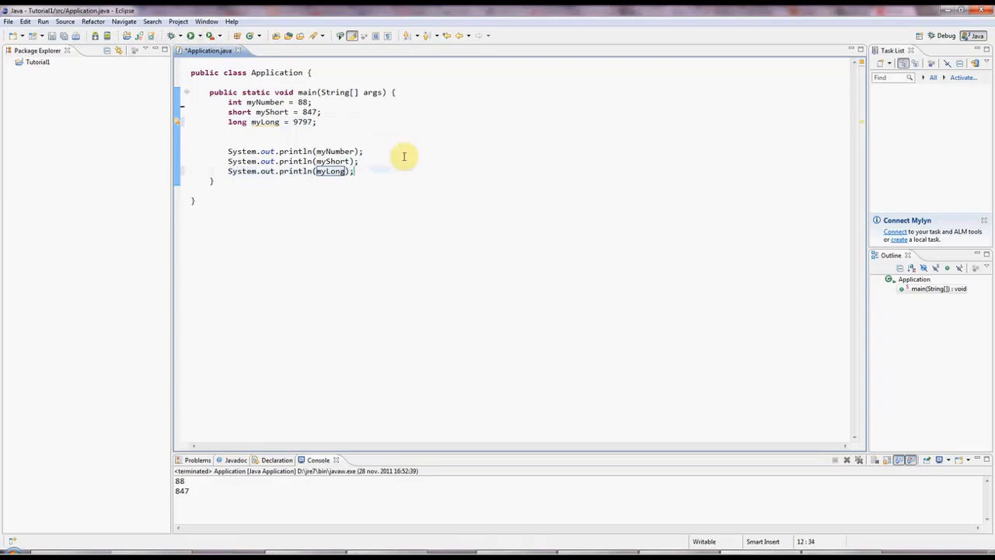
pyautogui.click(170, 36)
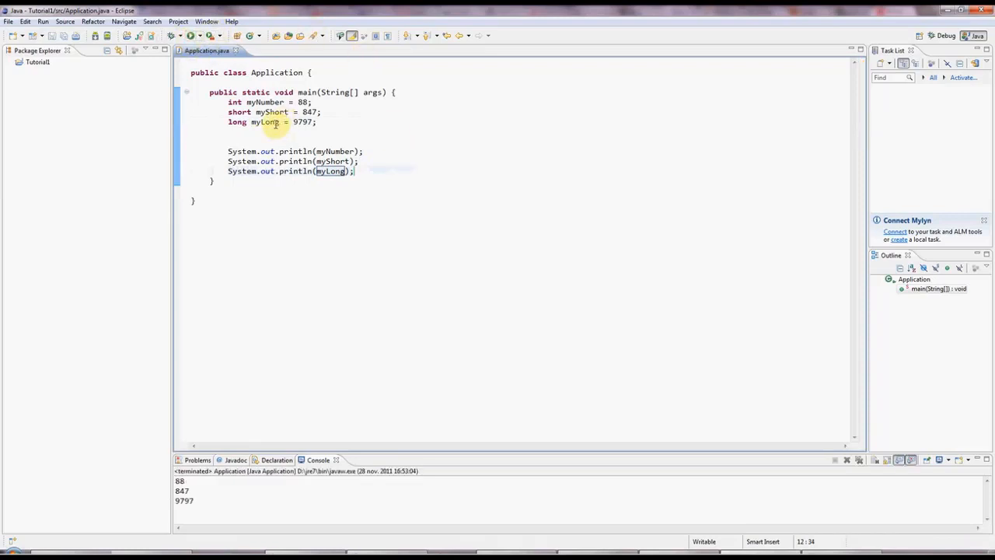
pyautogui.doubleClick(237, 122)
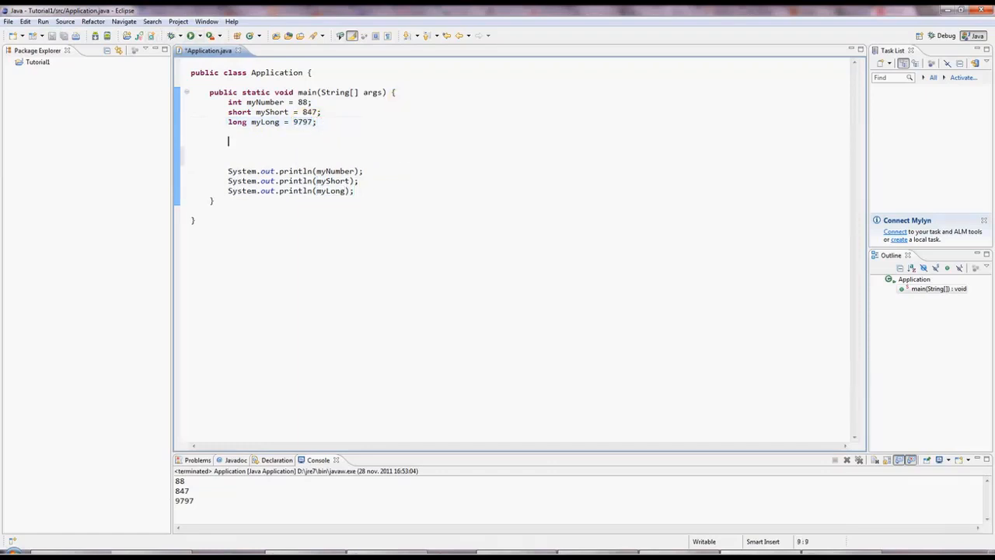
# - Declare 'double myDouble = 7.3243;'
pyautogui.write('doub')
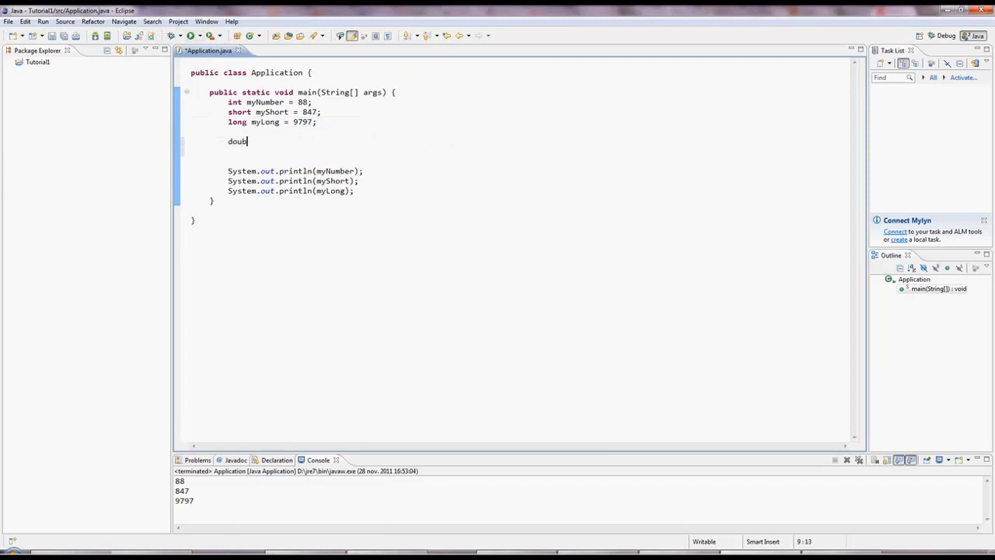
pyautogui.write('le')
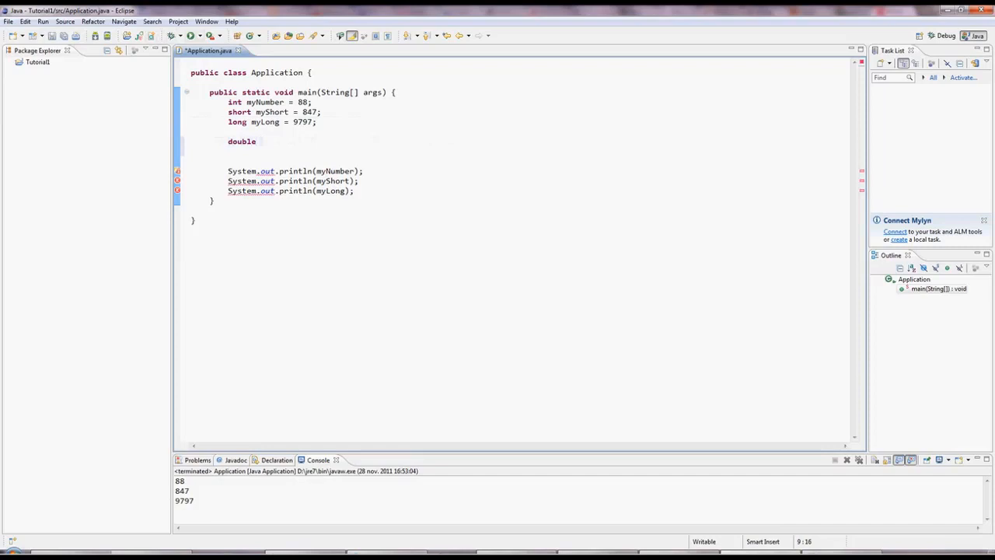
pyautogui.write('myDo')
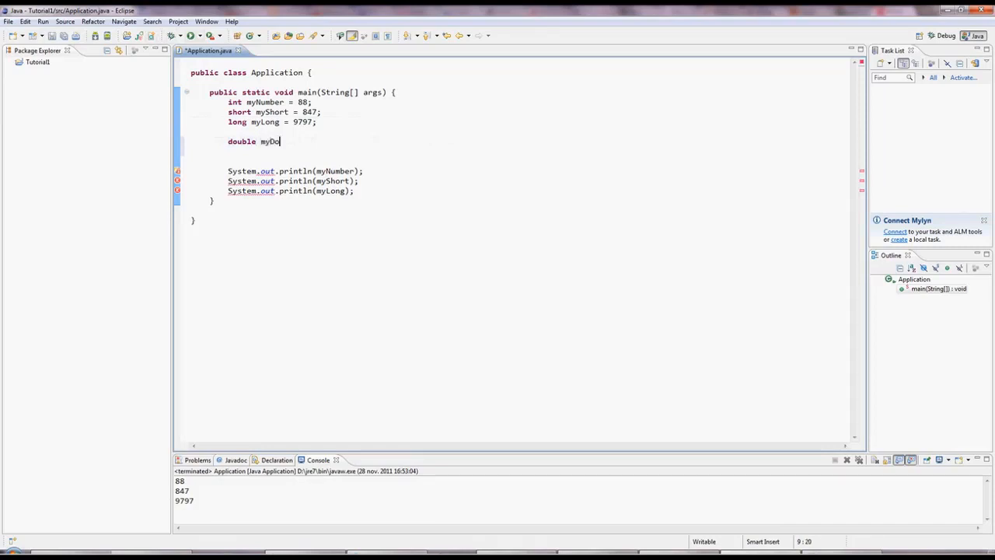
pyautogui.write('uble = 7.324')
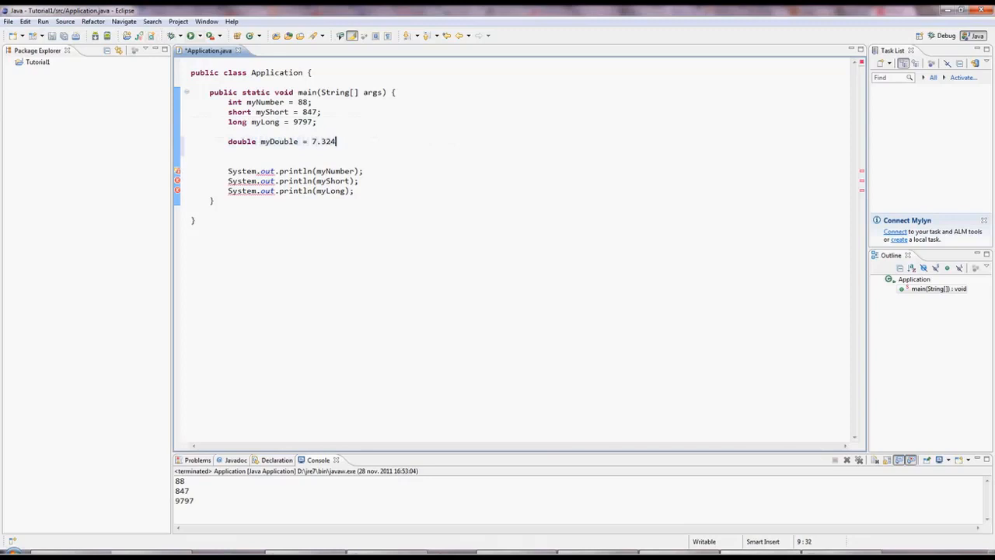
pyautogui.write('3;')
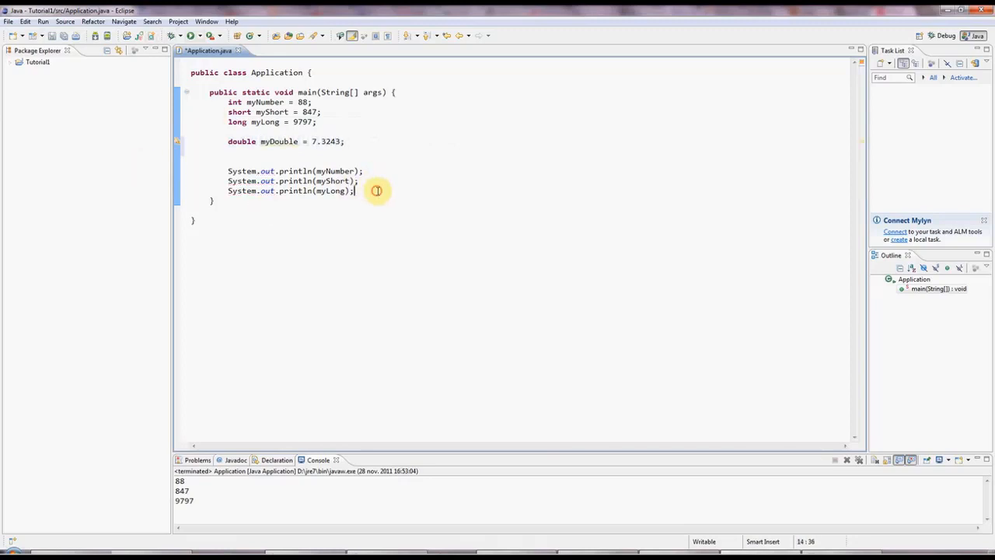
# - Add System.out.println(myDouble); and run the program
pyautogui.write('System.out.println();')
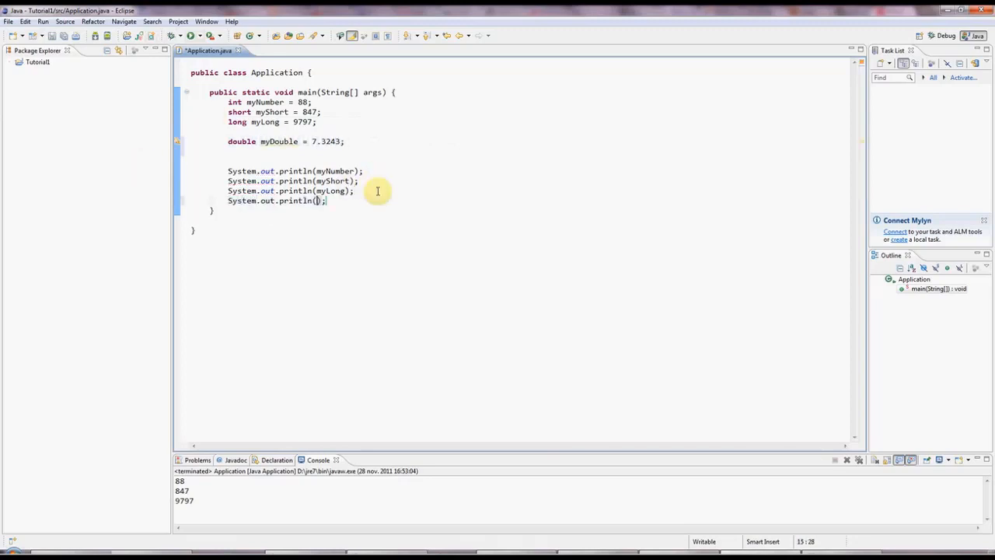
pyautogui.write('myD')
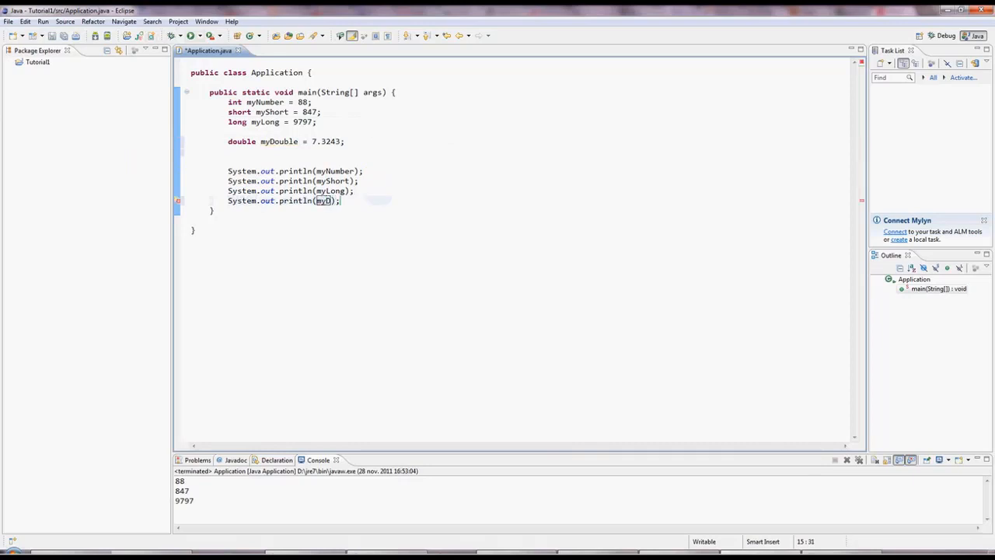
pyautogui.write('ouble')
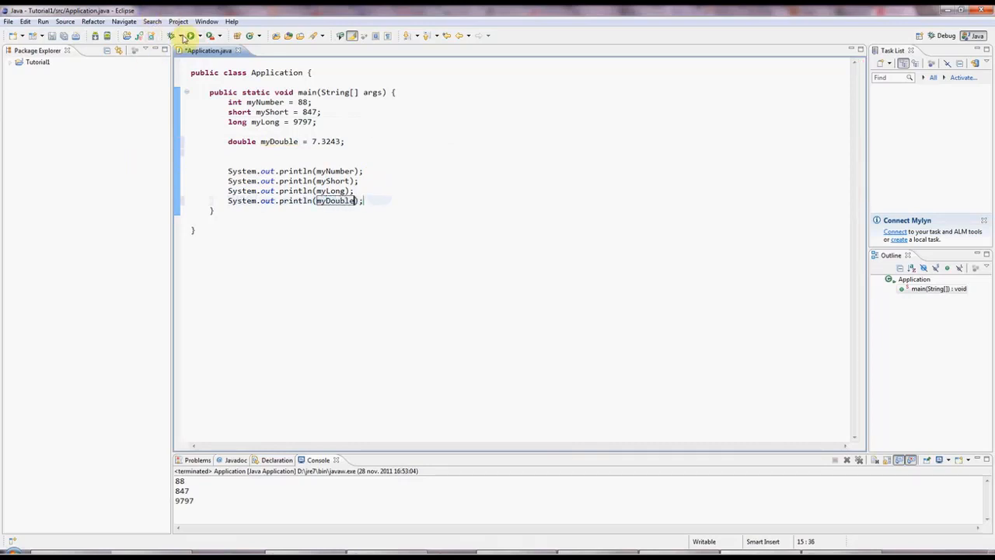
pyautogui.click(172, 36)
pyautogui.write('float my')
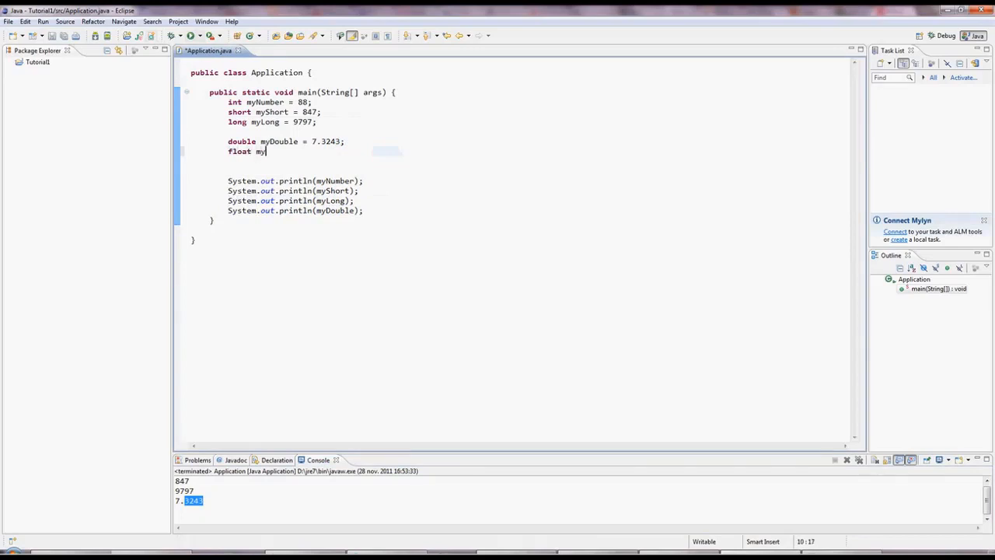
# - Declare 'float myFloat = 324.3f;'
pyautogui.write('Float =')
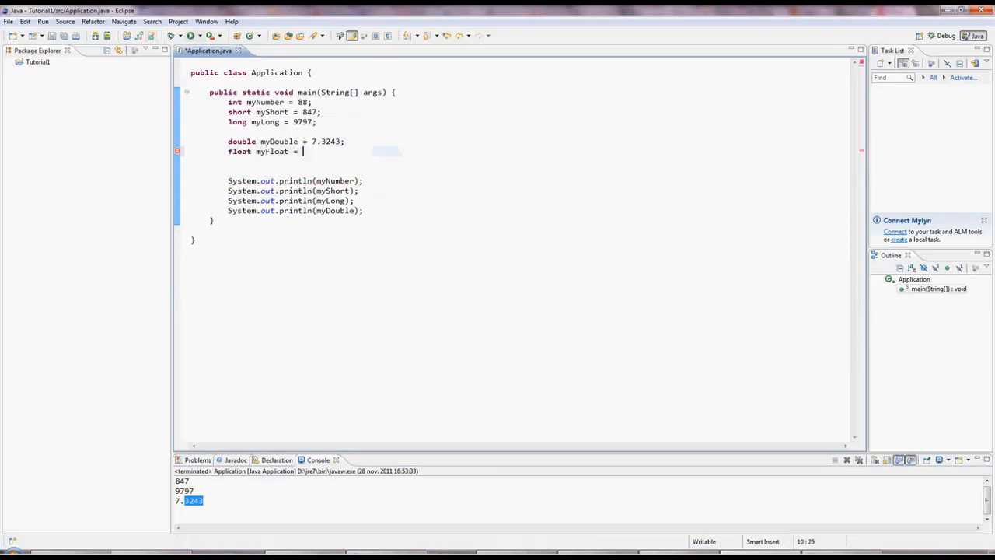
pyautogui.write('324.')
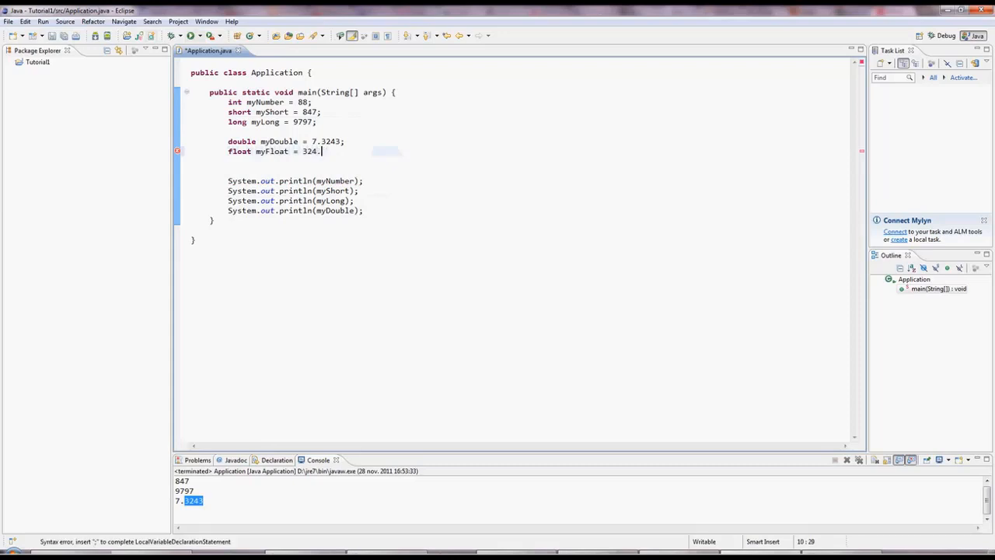
pyautogui.write('3')
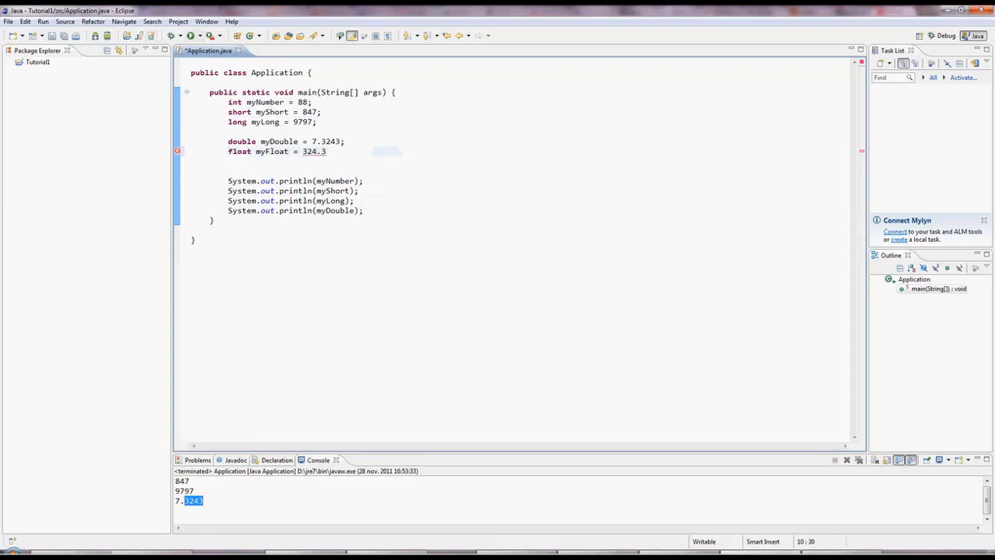
pyautogui.click(330, 150)
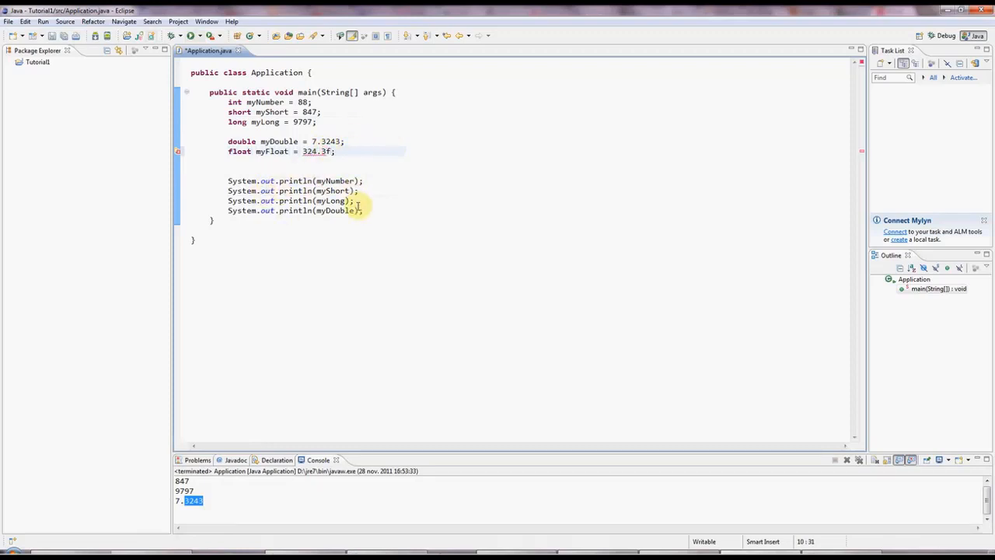
pyautogui.doubleClick(272, 150)
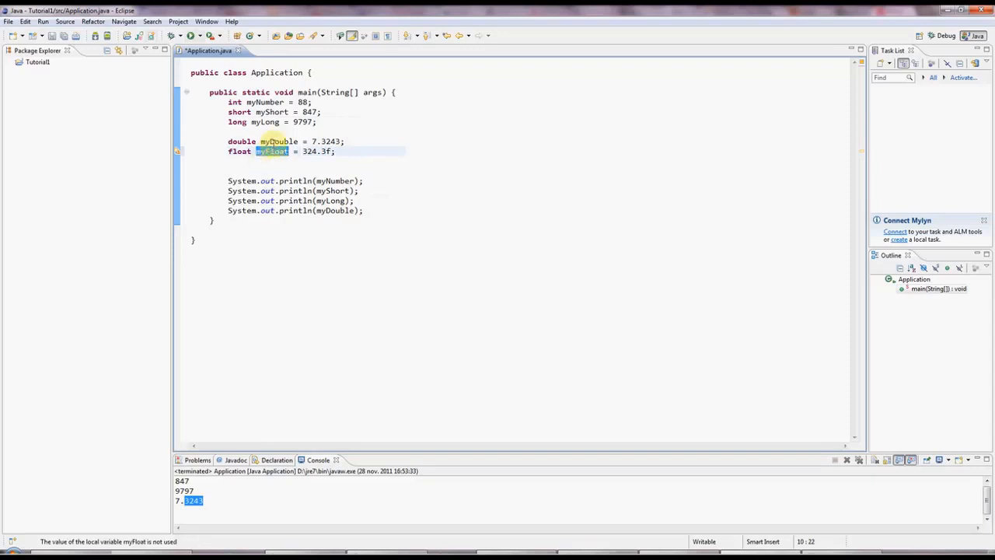
pyautogui.click(234, 102)
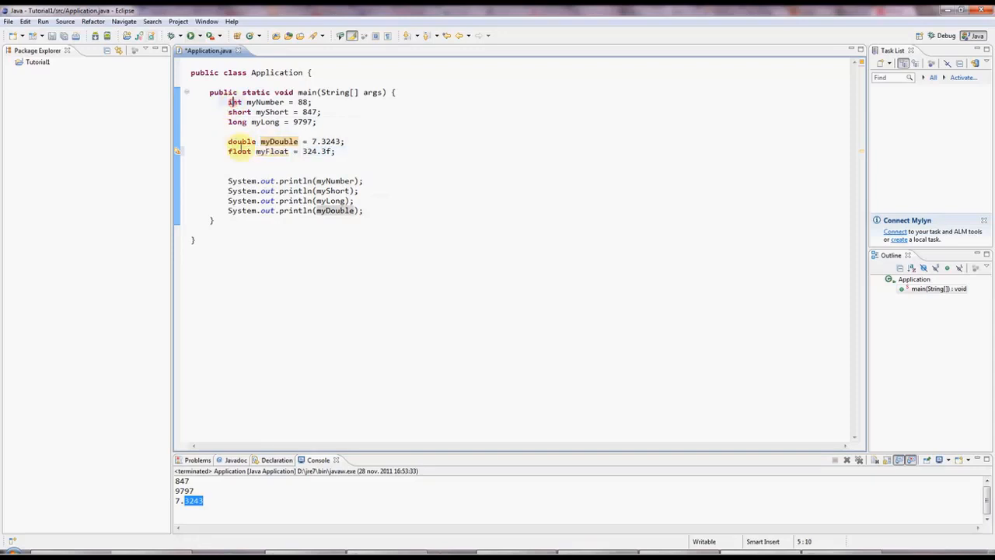
# - Add System.out.println(myFloat); after the myDouble print and save
pyautogui.click(381, 210)
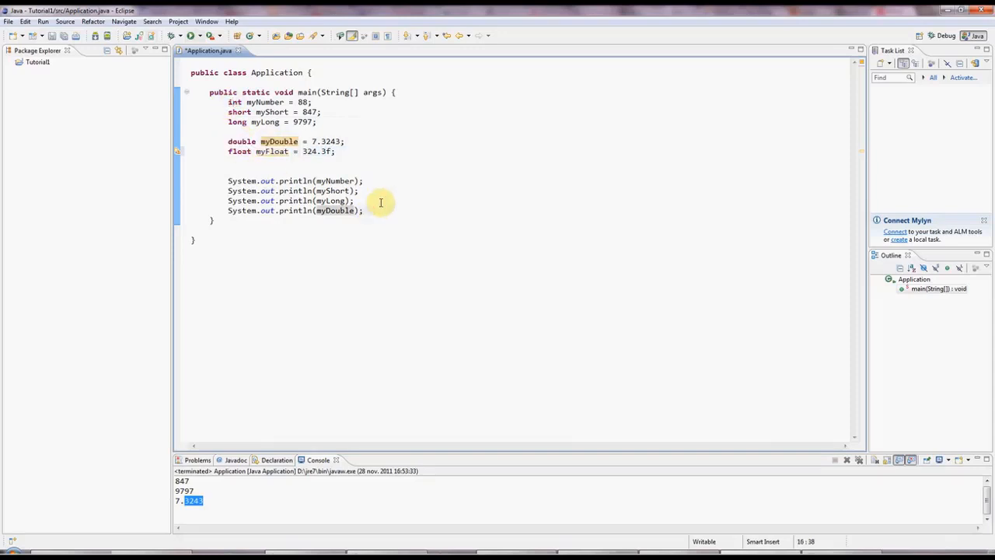
pyautogui.write('System.out.println();')
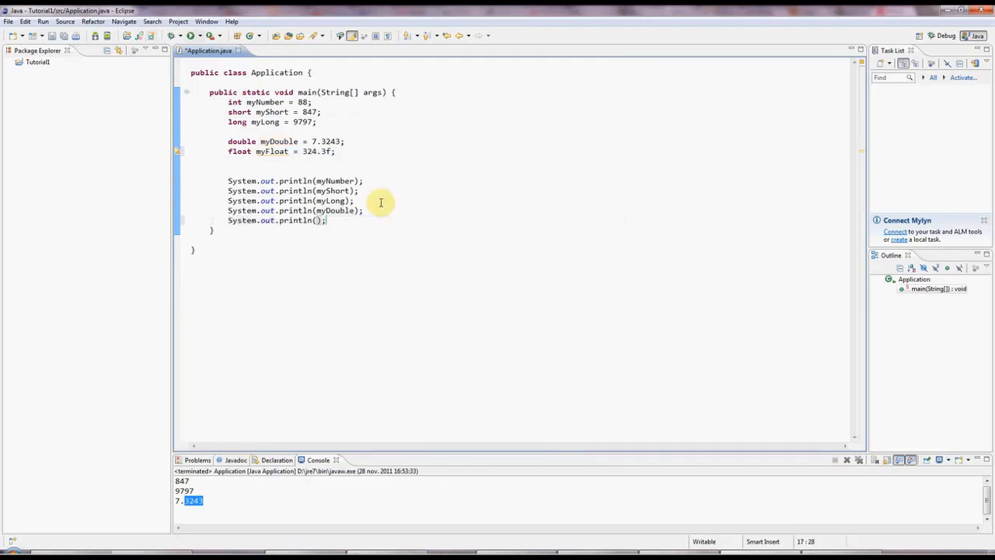
pyautogui.write('myFloat')
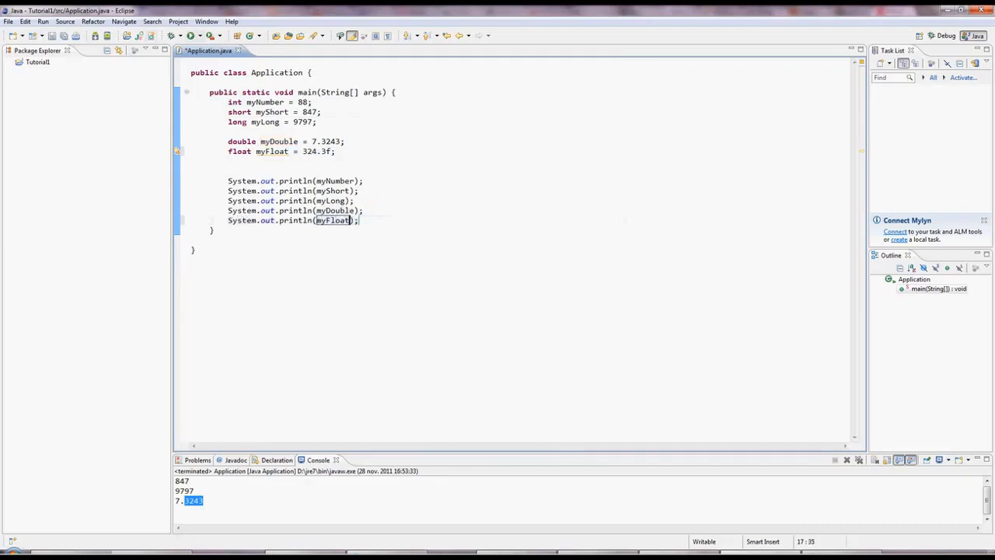
pyautogui.press('ctrl+s')
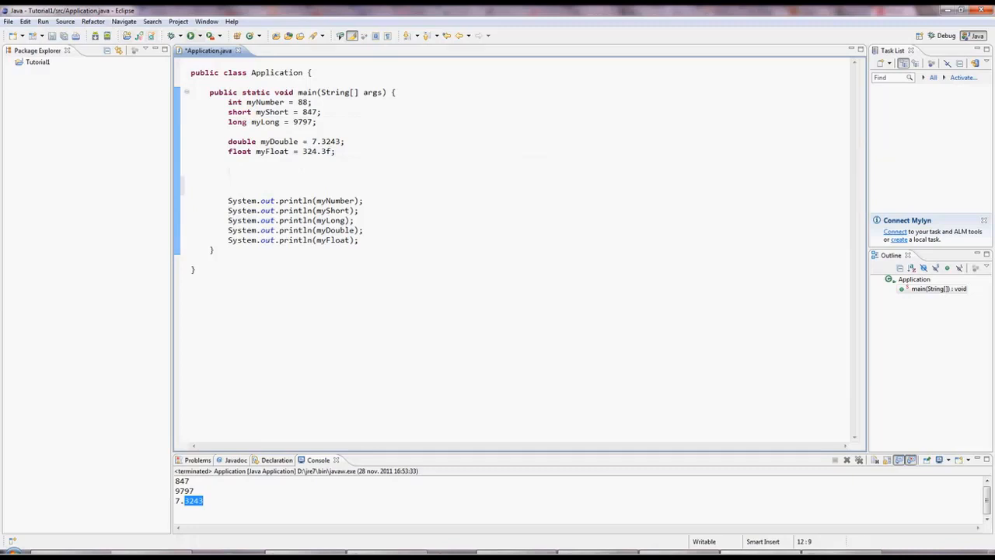
# - Declare char myChar = 'y', print it, and run the program
pyautogui.write('char =')
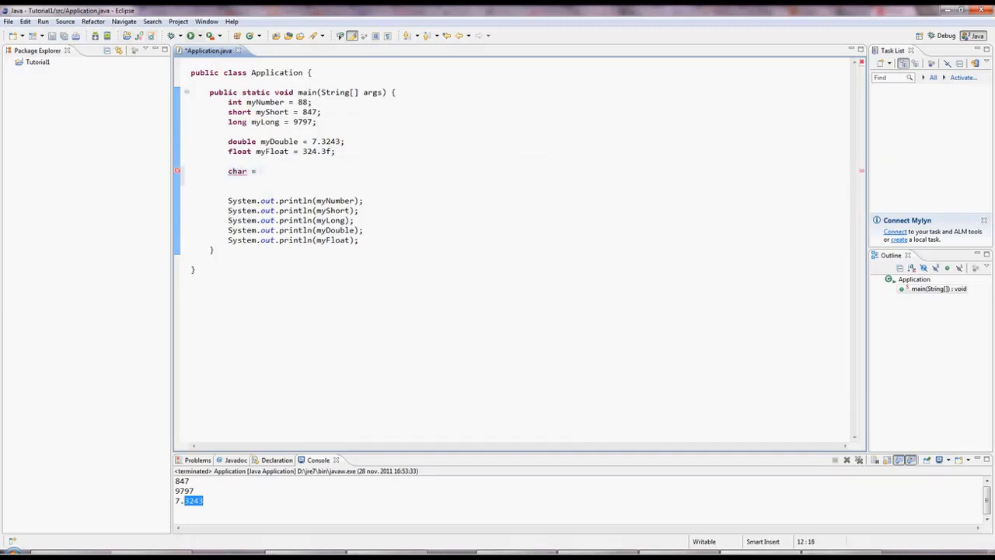
pyautogui.write('my')
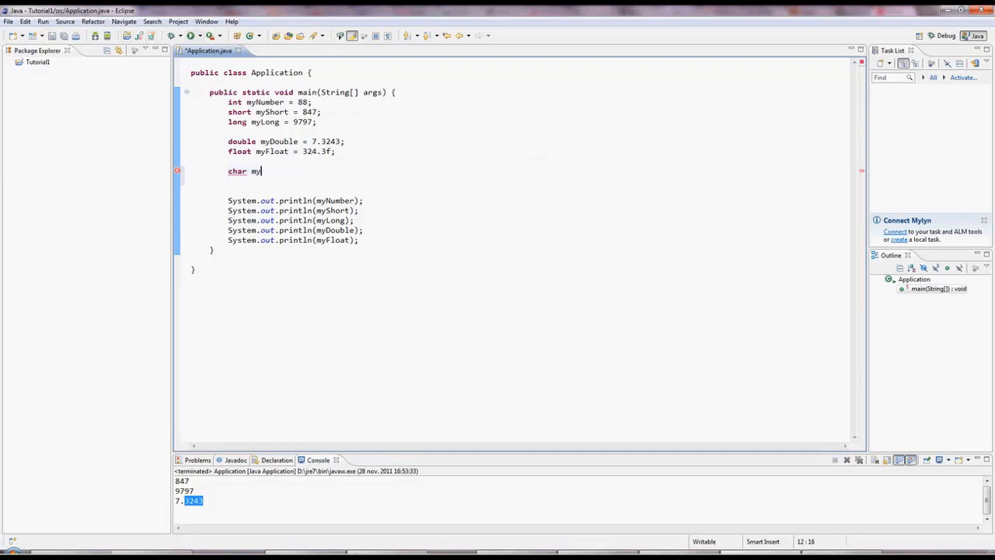
pyautogui.write('Char =')
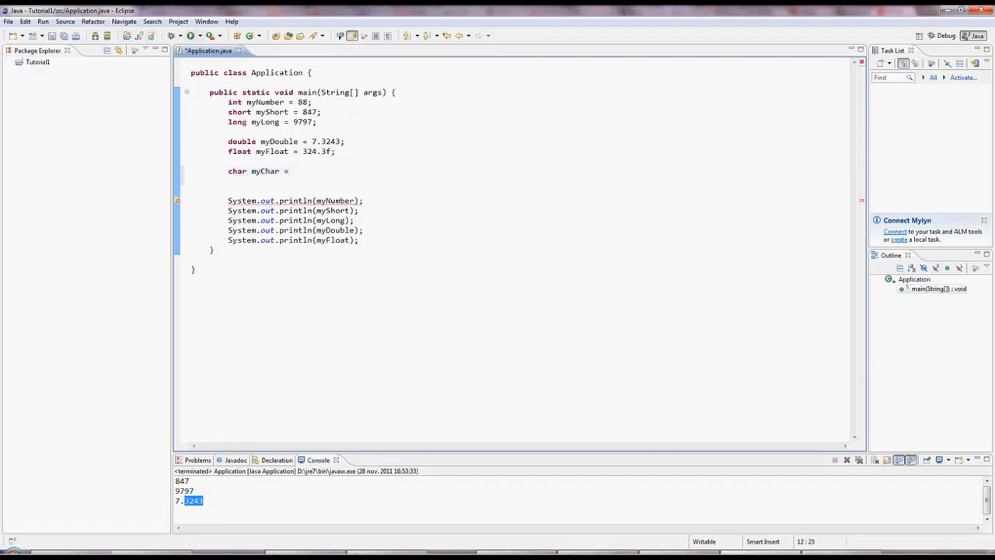
pyautogui.write("'")
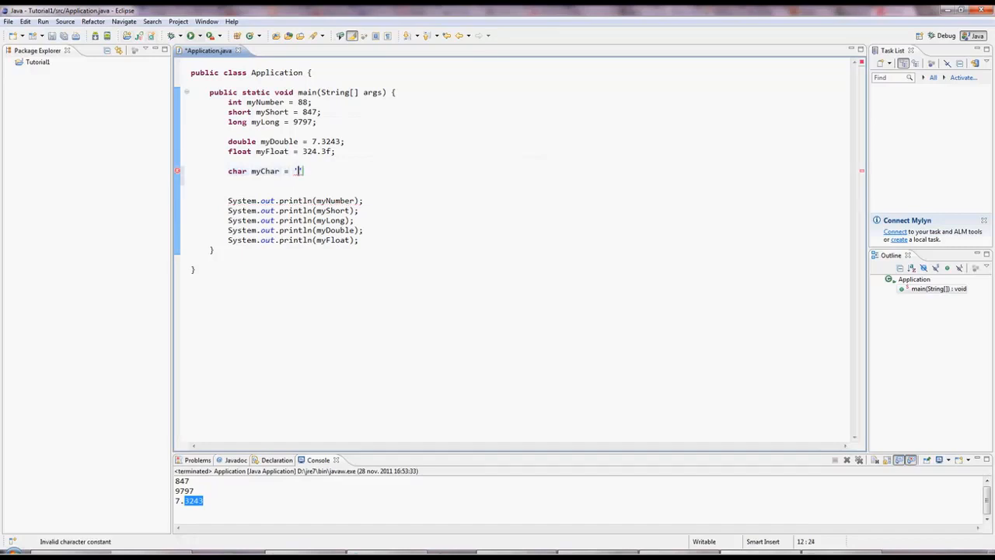
pyautogui.write('y')
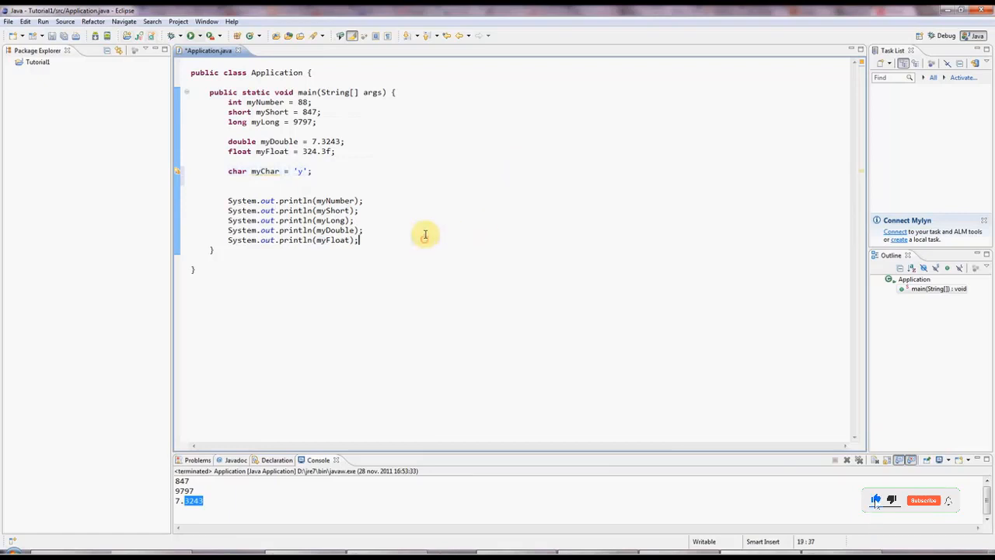
pyautogui.write('System.out.println();')
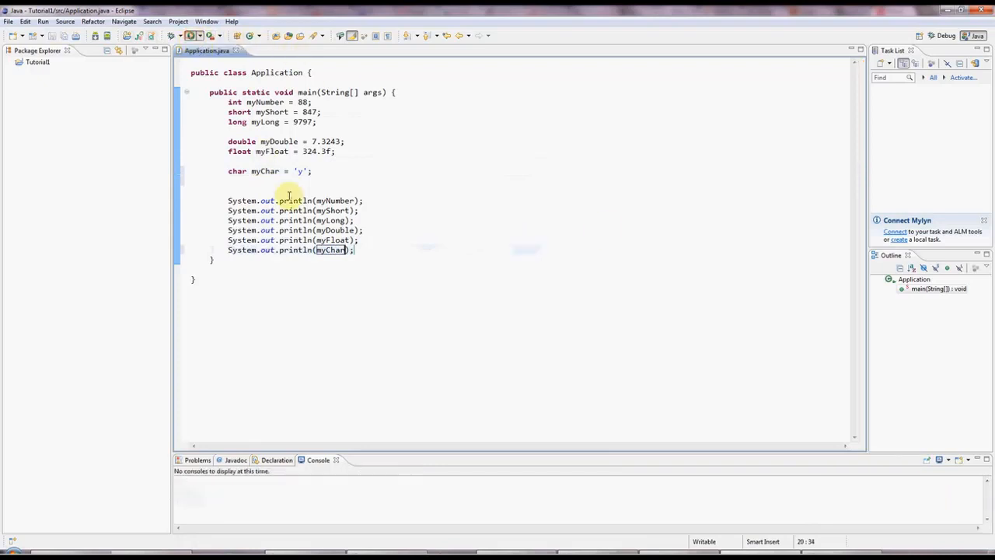
pyautogui.click(191, 36)
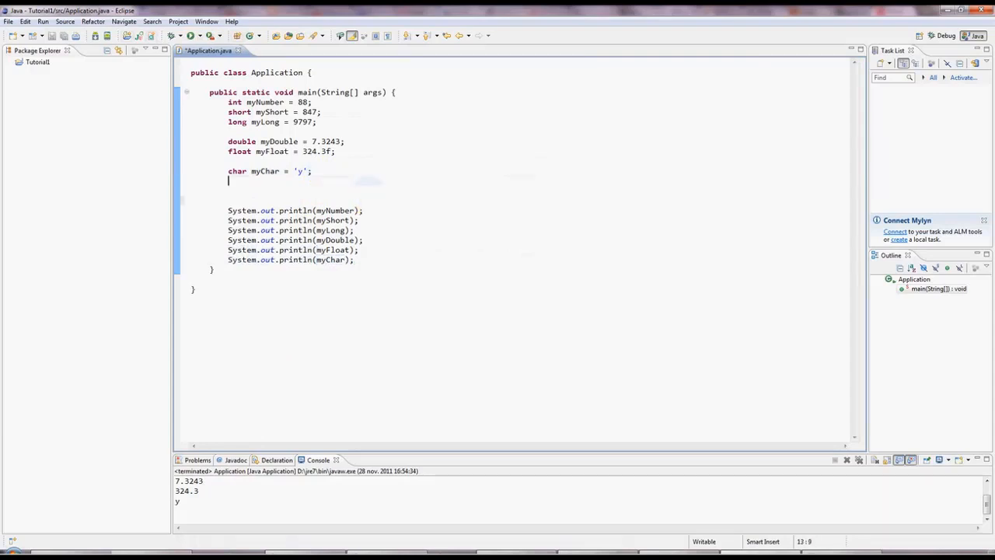
# - Declare 'boolean myBoolean = true;'
pyautogui.write('boolean')
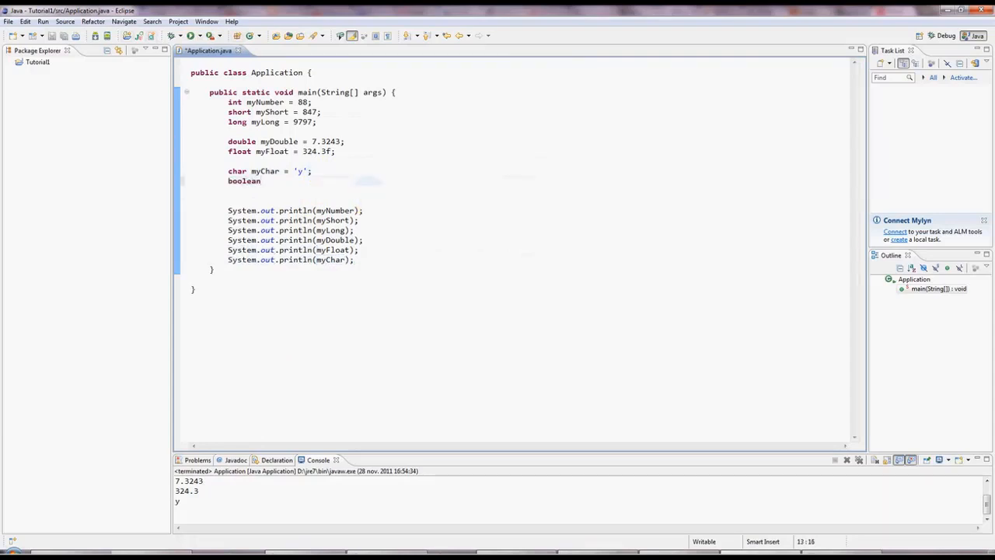
pyautogui.write('my')
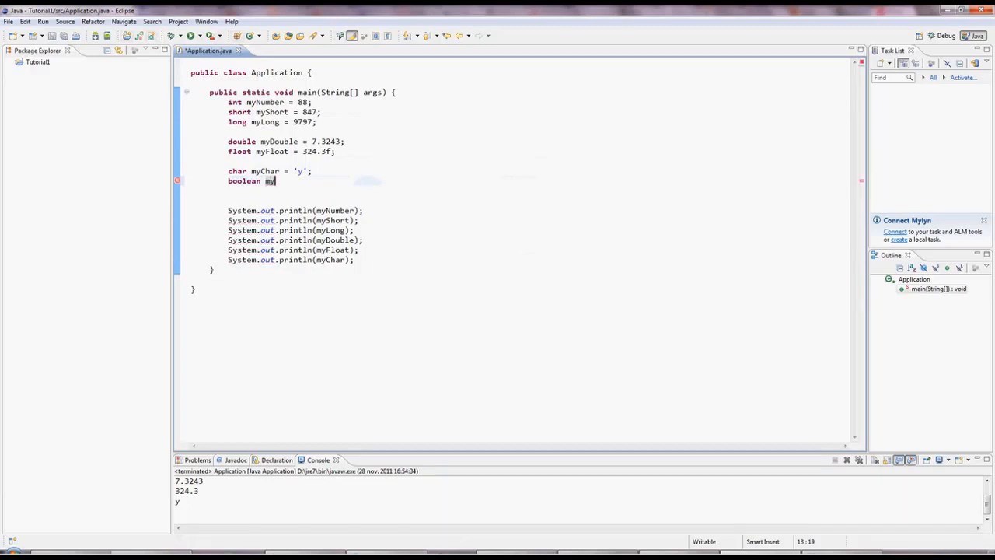
pyautogui.write('Bool')
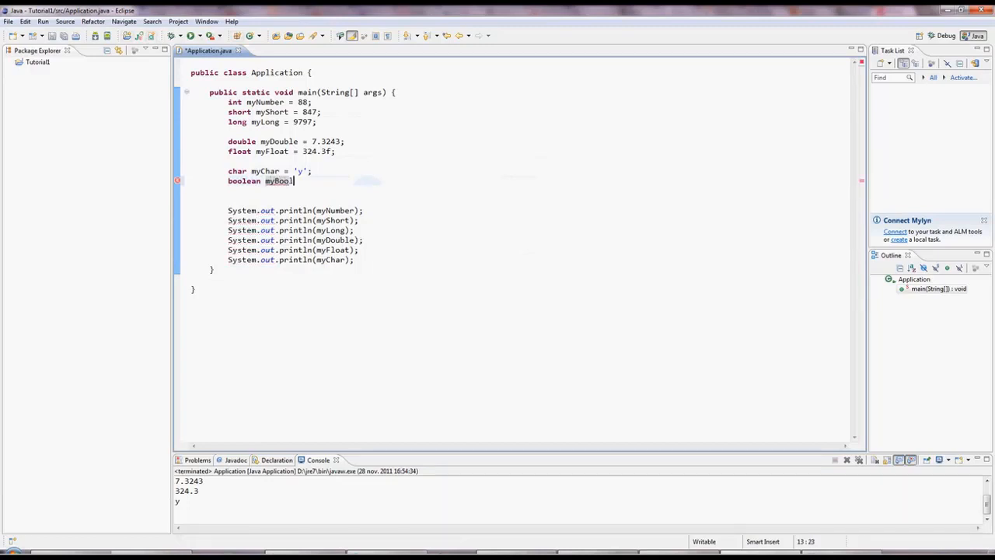
pyautogui.write('ean')
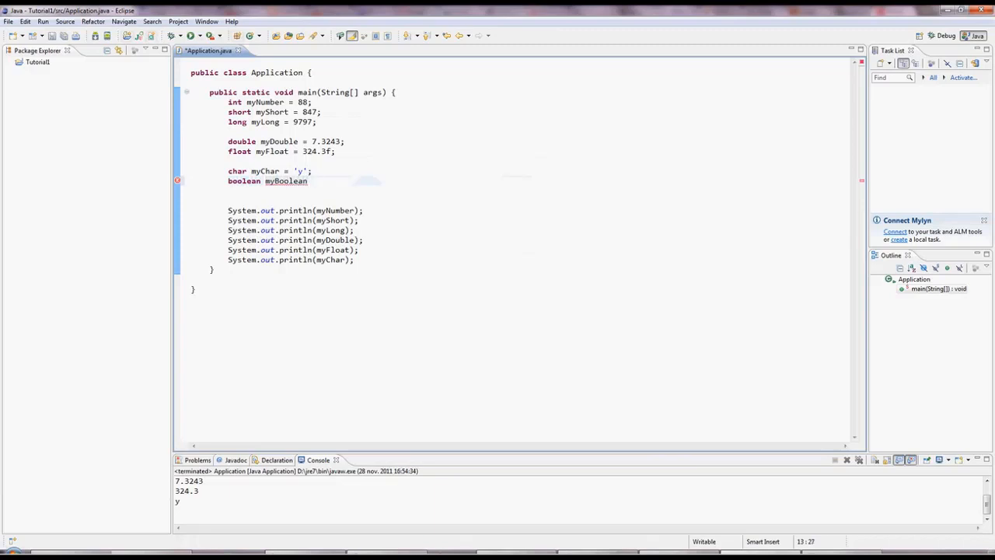
pyautogui.write('= t')
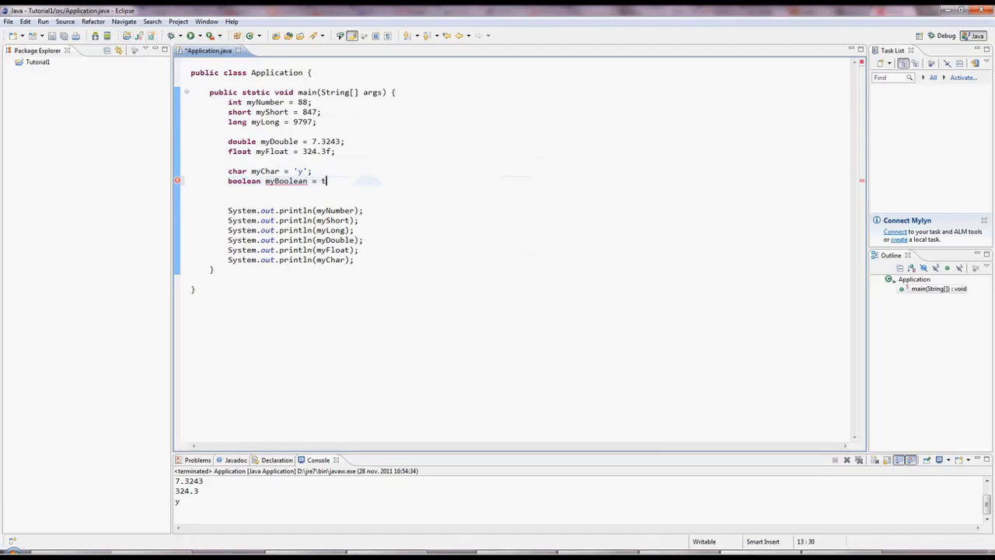
pyautogui.write('rue;')
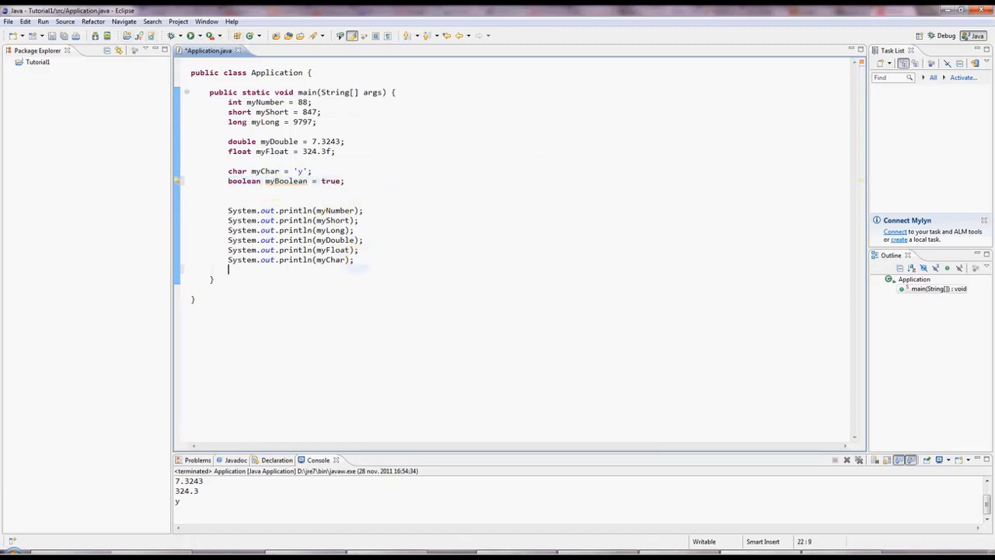
# - Print myBoolean and change its value from true to false
pyautogui.write('System.out.println();')
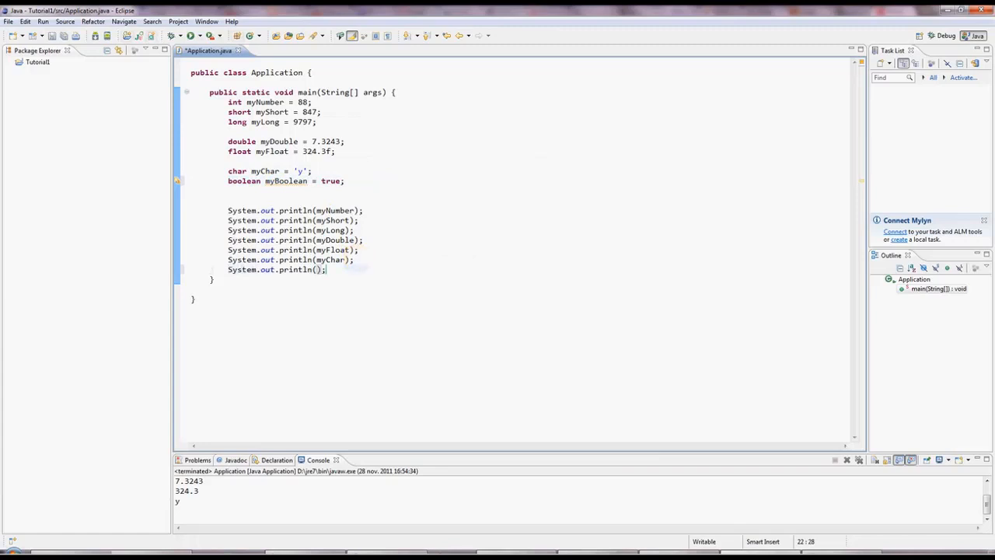
pyautogui.write('myBoolean')
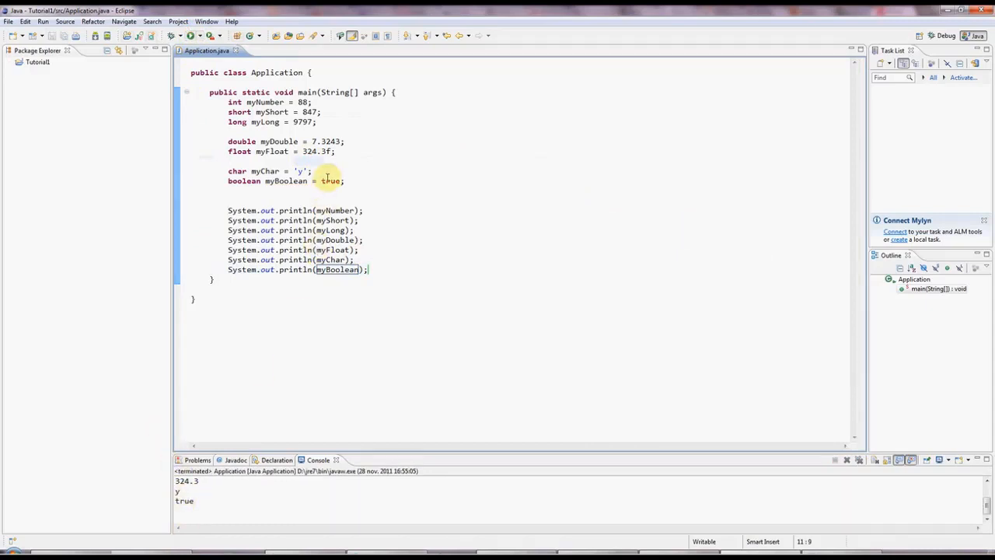
pyautogui.write('false')
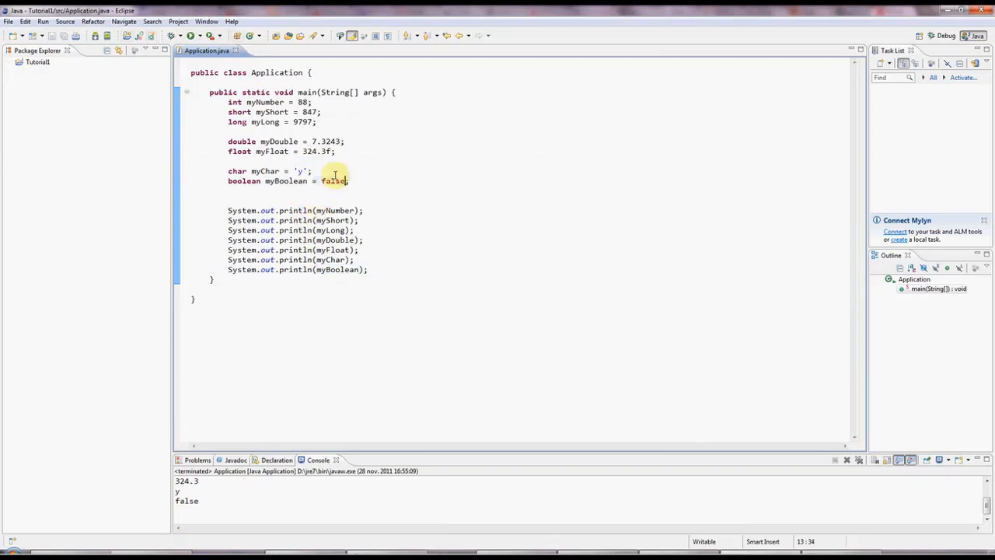
pyautogui.press('Return')
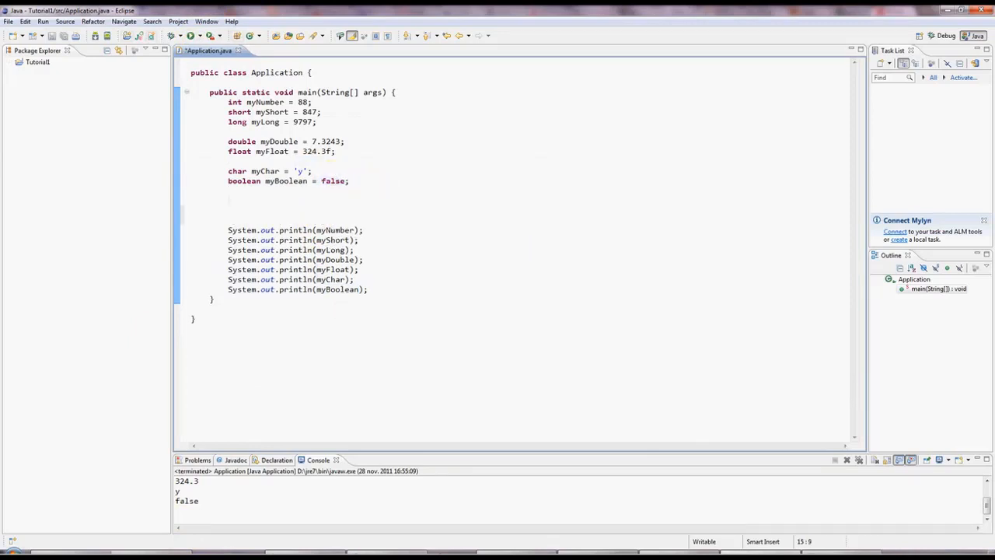
# - Declare 'byte myByte = 127;'
pyautogui.write('byte myByt')
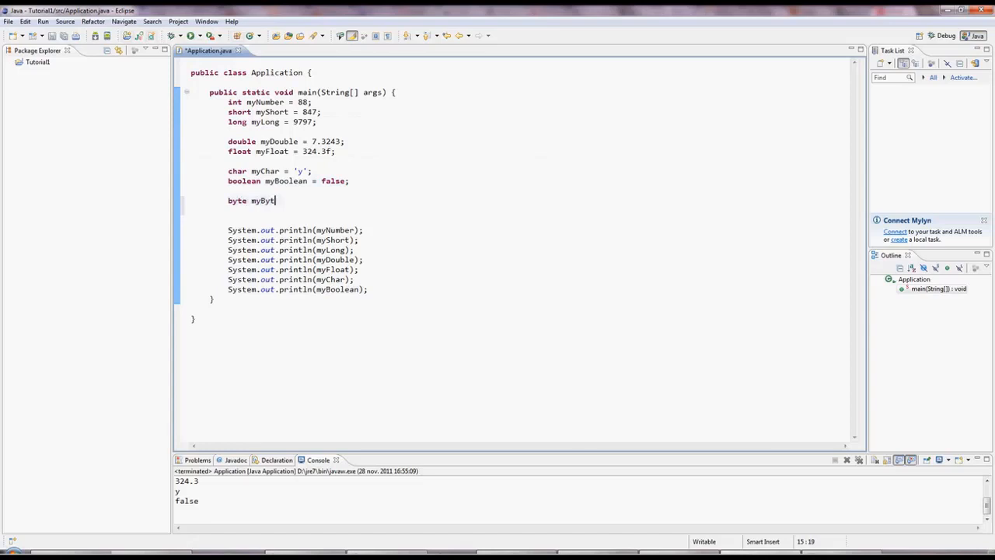
pyautogui.write('e =')
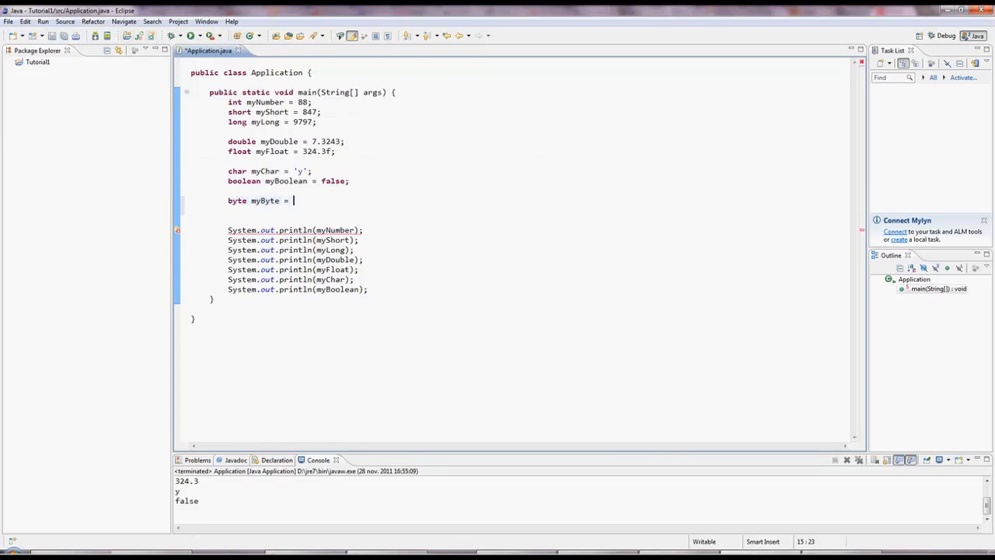
pyautogui.write('127')
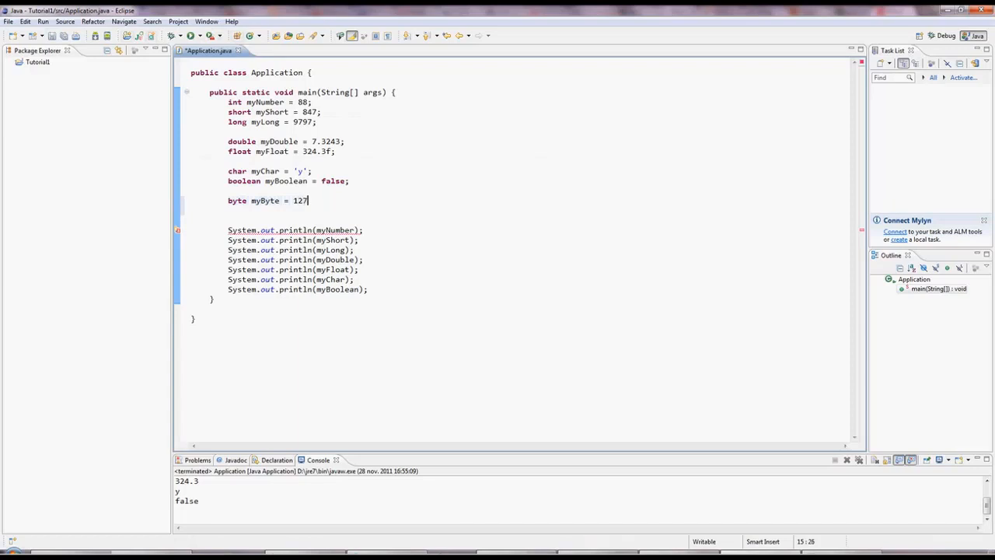
pyautogui.write(';')
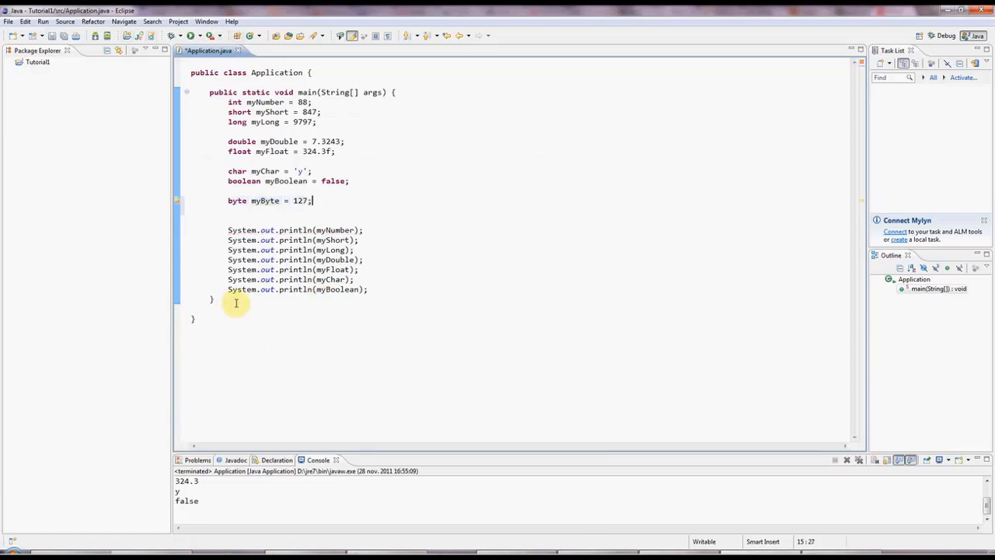
# - Add System.out.println(myByte); at the end of main and run it
pyautogui.write('sy')
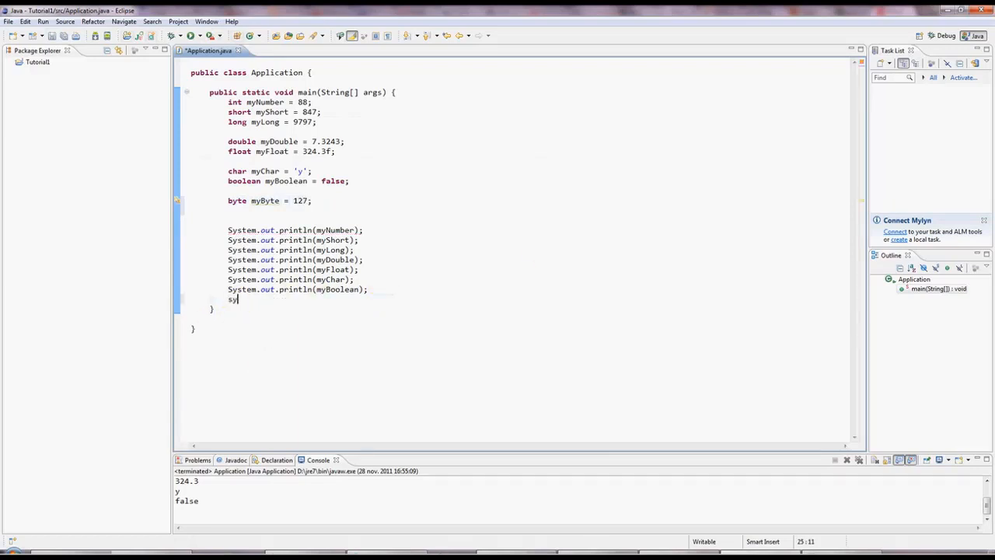
pyautogui.write('st')
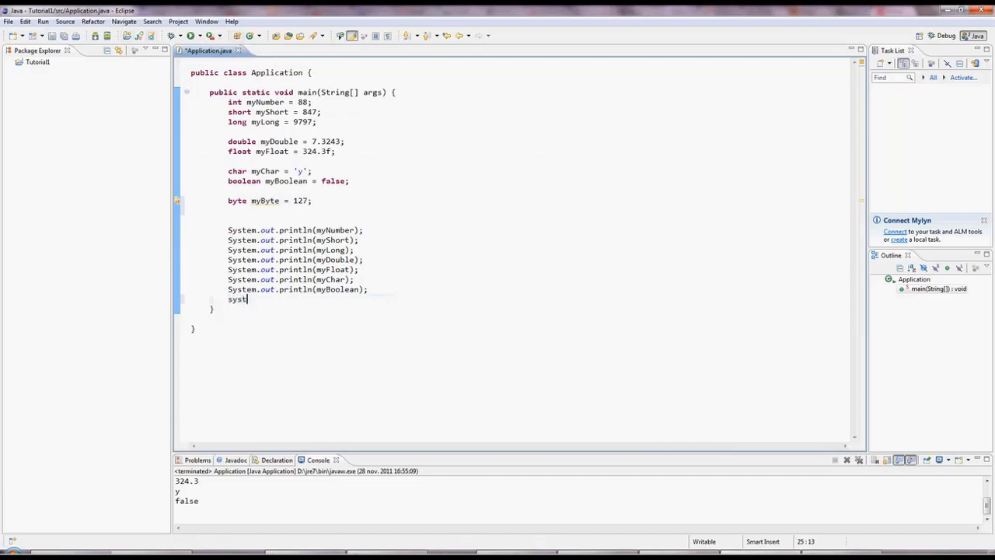
pyautogui.press('BackSpace')
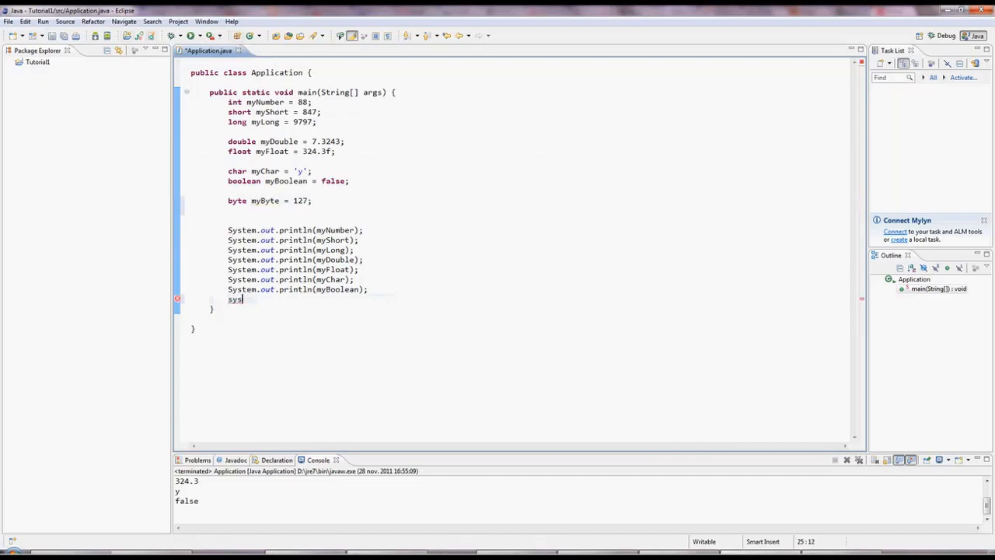
pyautogui.write('System.out.println();')
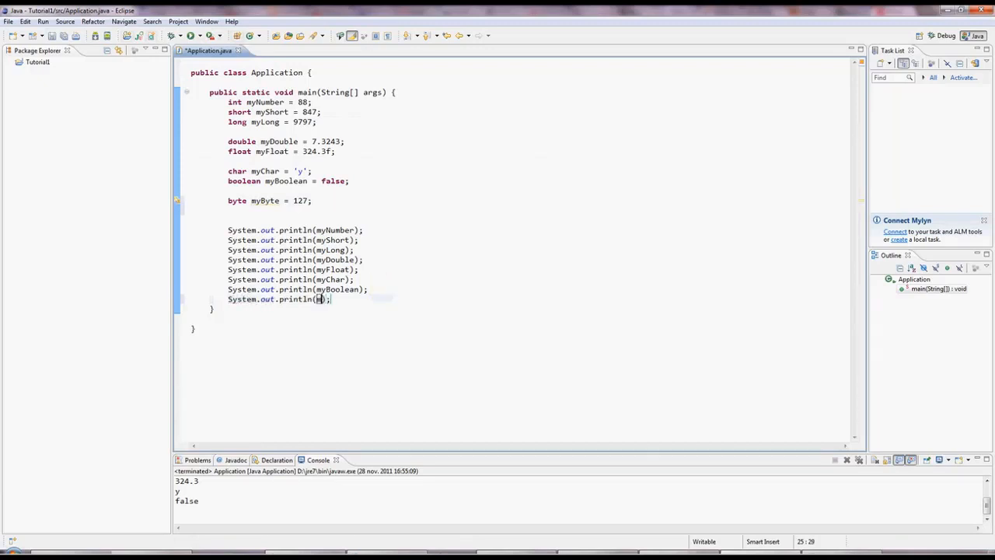
pyautogui.write('myByte')
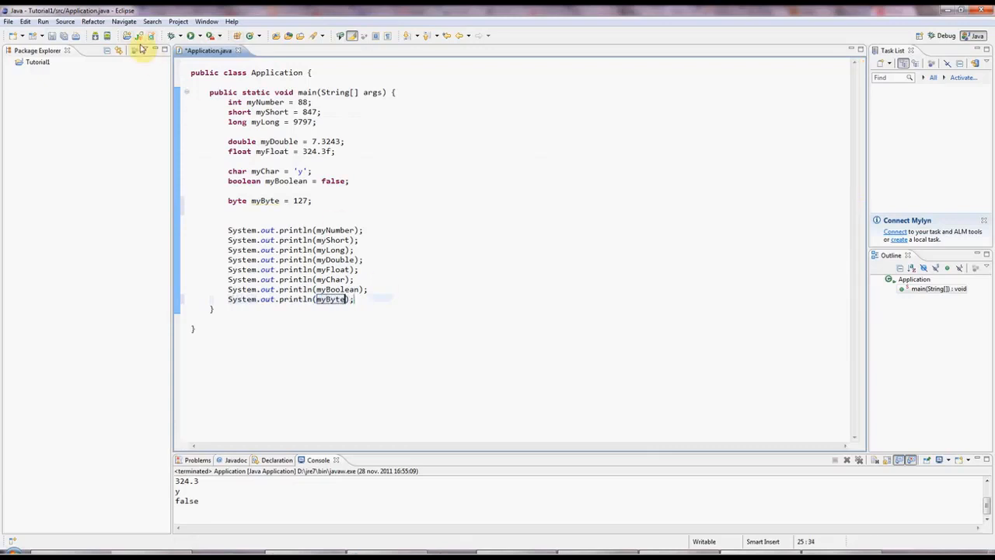
pyautogui.doubleClick(265, 201)
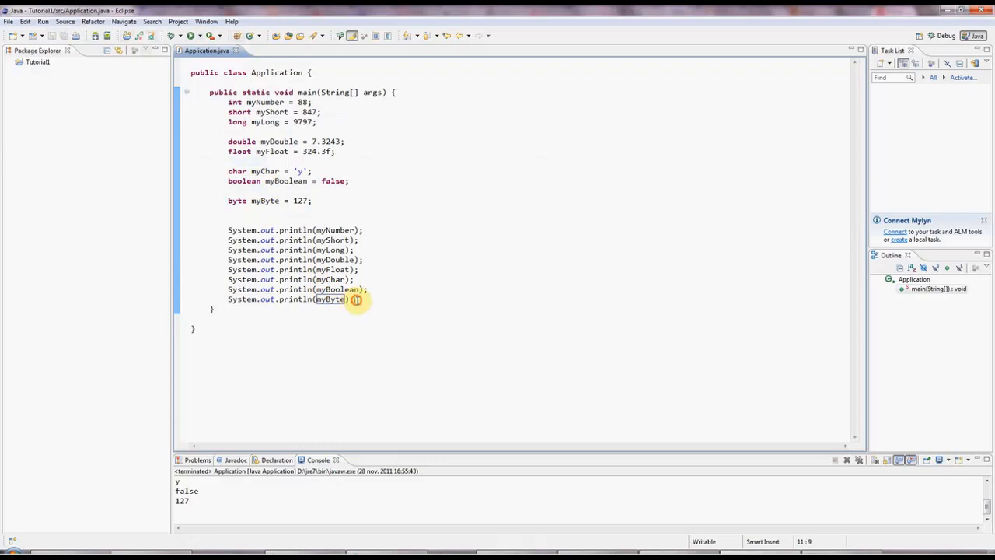
pyautogui.click(228, 191)
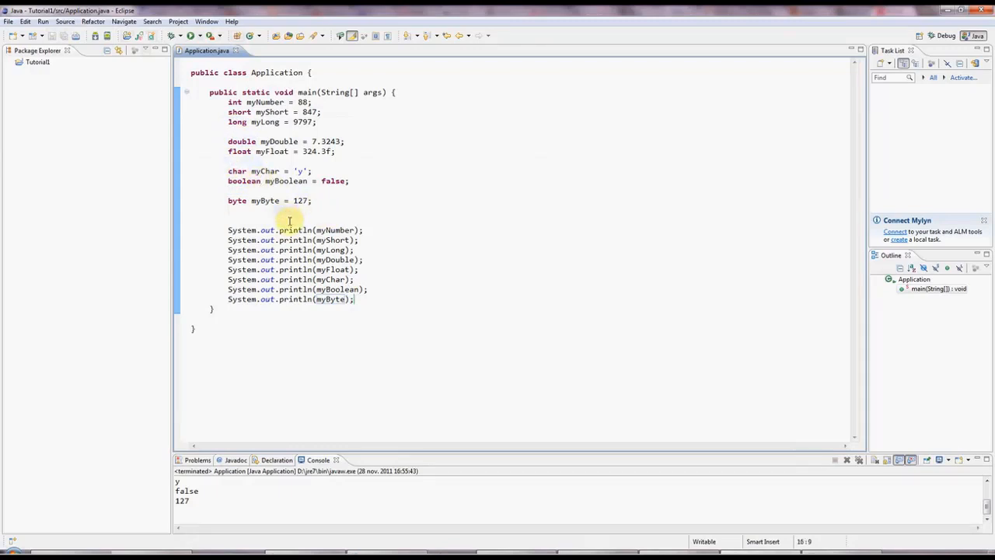
pyautogui.click(227, 217)
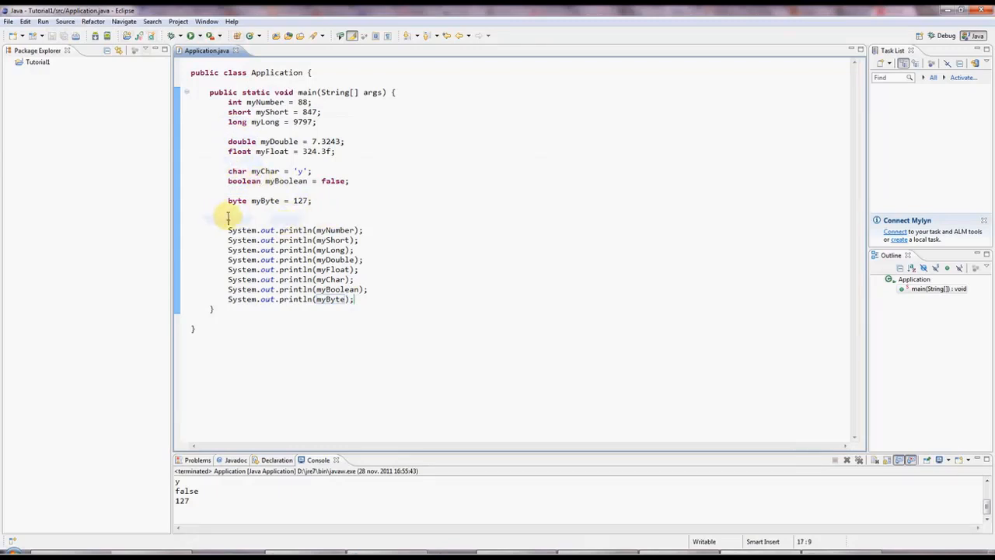